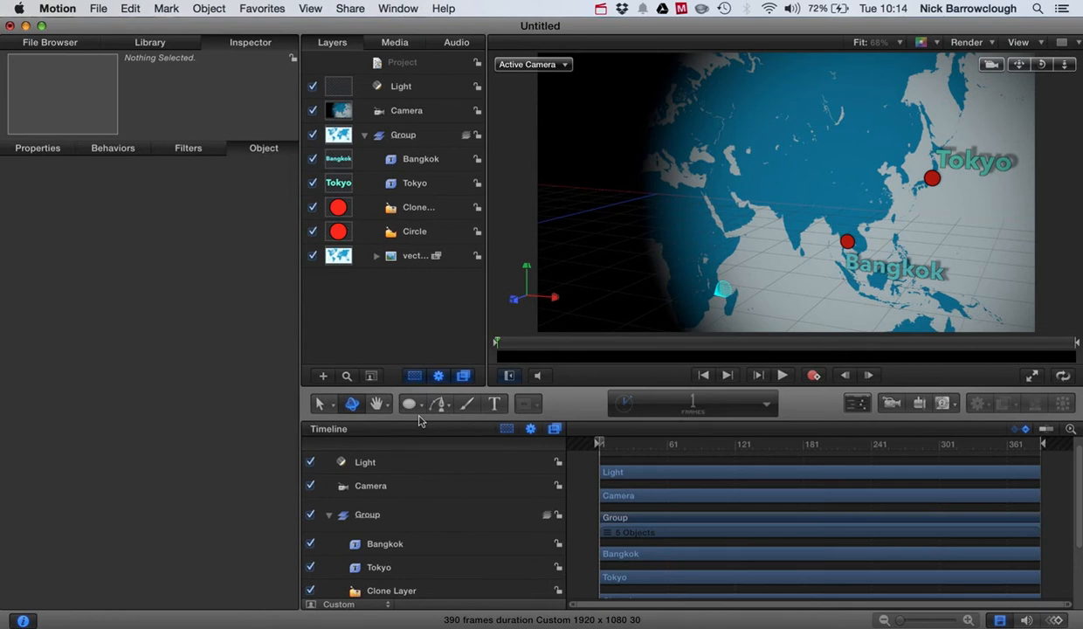
{"action": "mouse_move", "coordinate": [841, 299]}
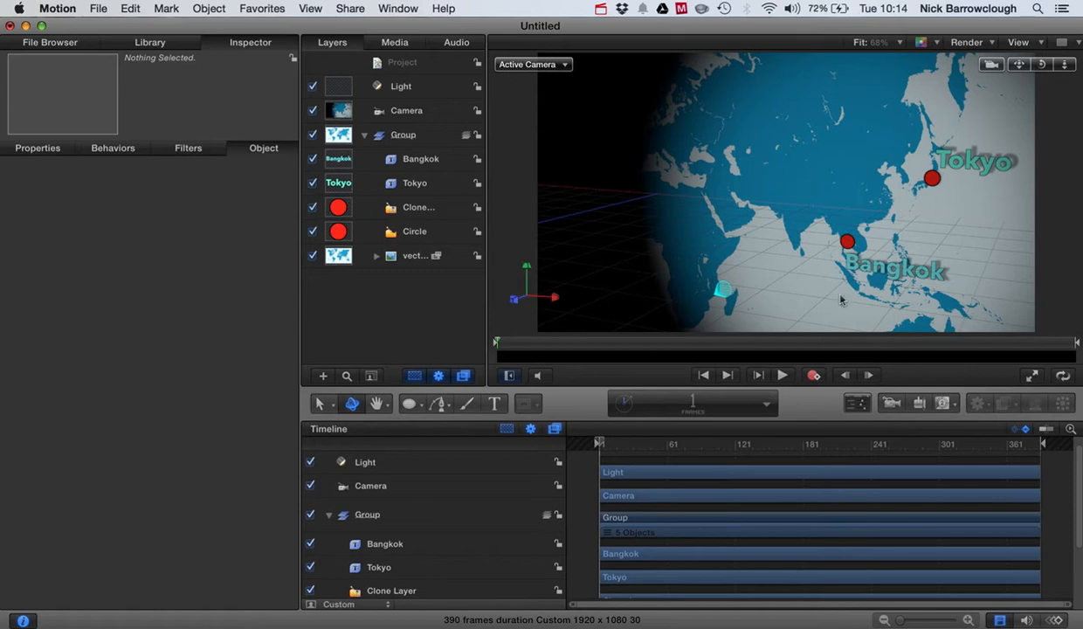
{"action": "mouse_move", "coordinate": [816, 157]}
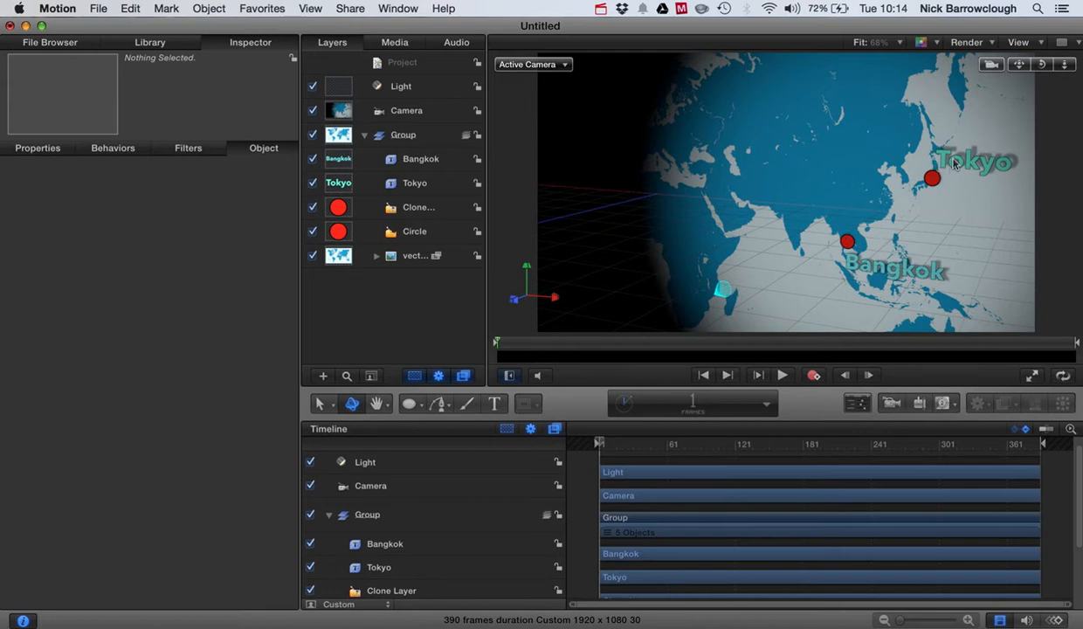
{"action": "mouse_move", "coordinate": [1060, 97]}
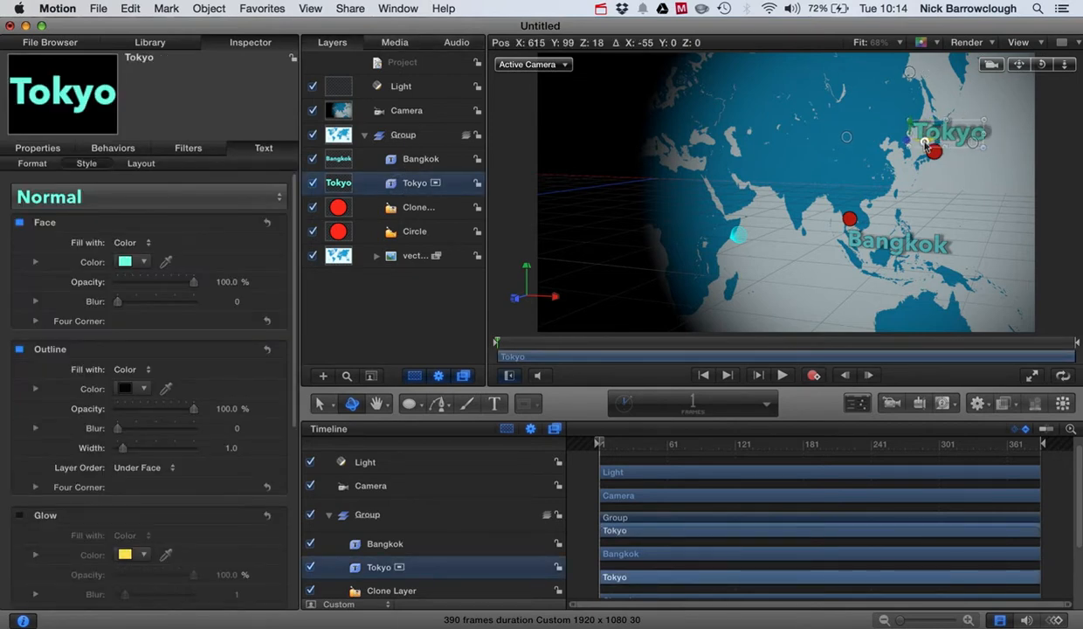
- Put Tokyo's label above its dot, Bangkok's left of its dot, and move the light over Africa
{"action": "left_click_drag", "start_coordinate": [948, 132], "coordinate": [892, 132]}
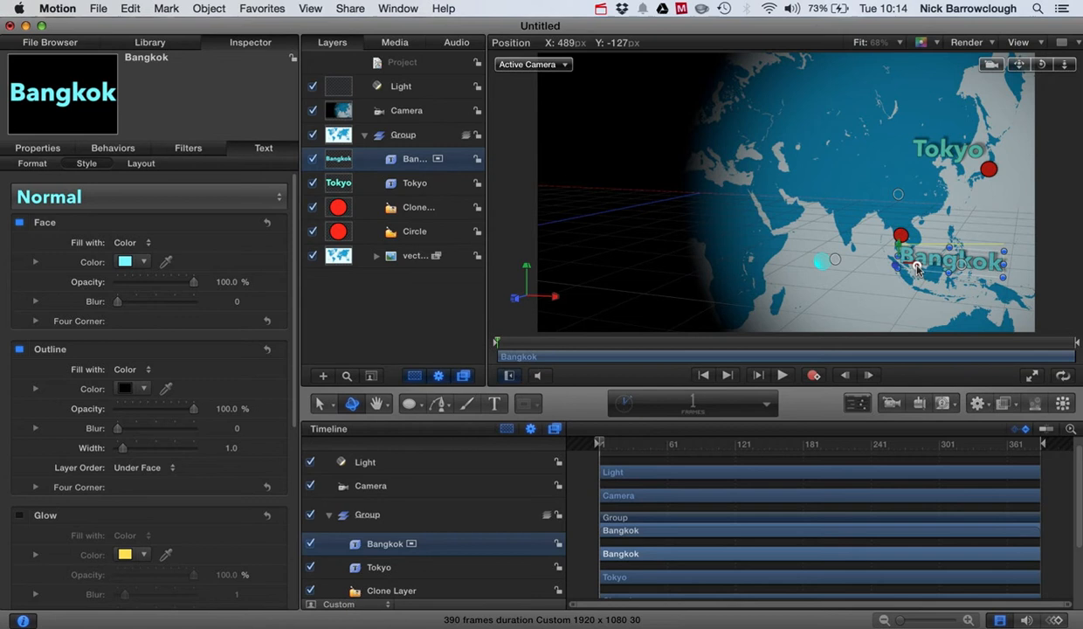
{"action": "left_click_drag", "start_coordinate": [915, 267], "coordinate": [813, 263]}
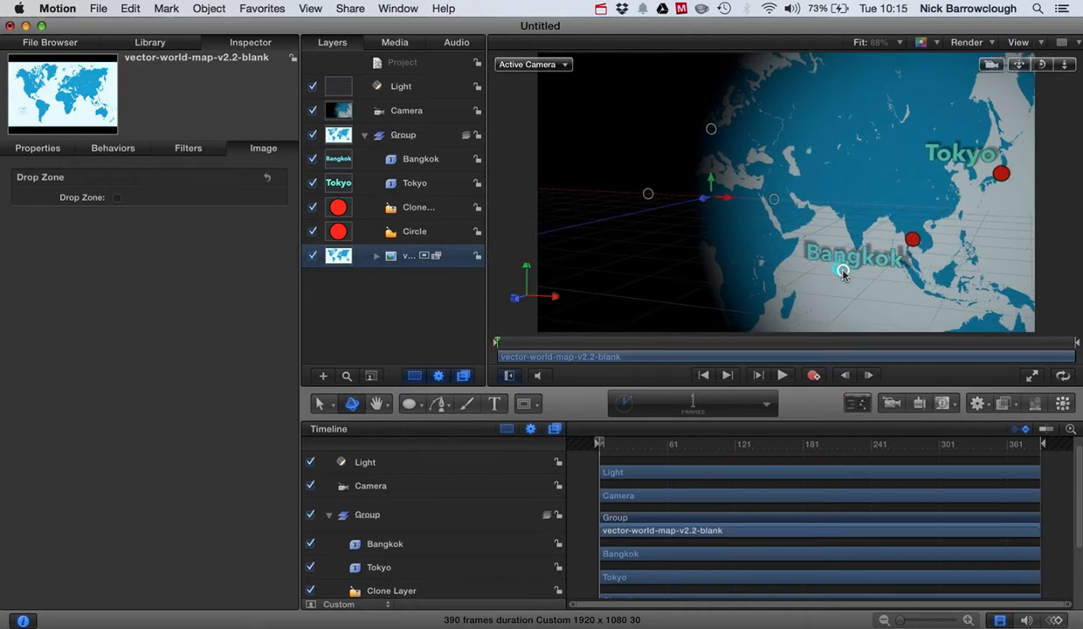
{"action": "left_click", "coordinate": [400, 85]}
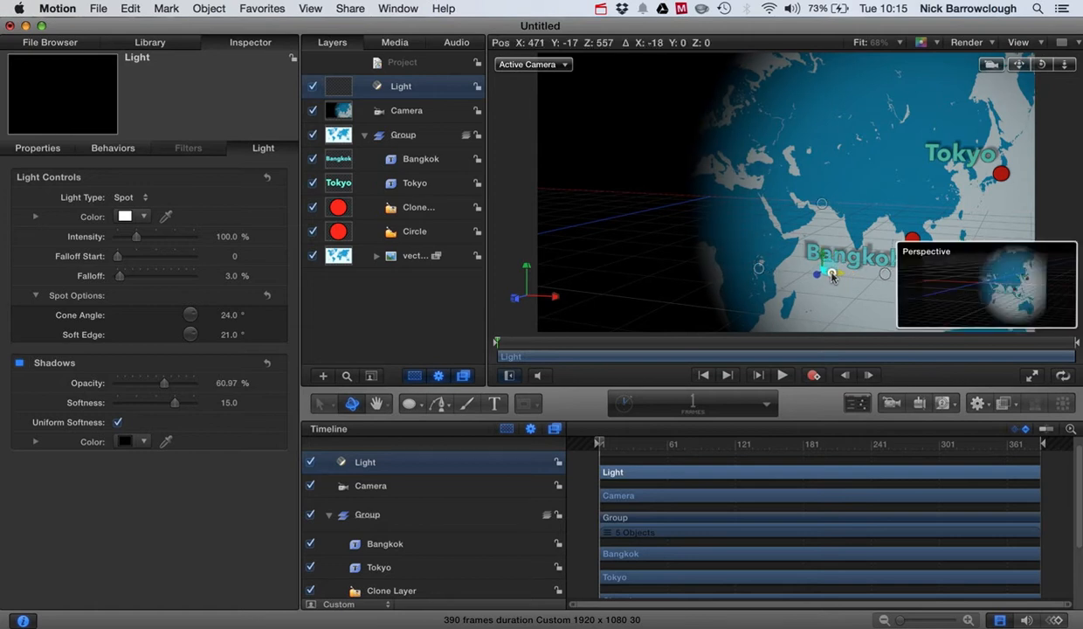
{"action": "left_click_drag", "start_coordinate": [830, 275], "coordinate": [773, 264]}
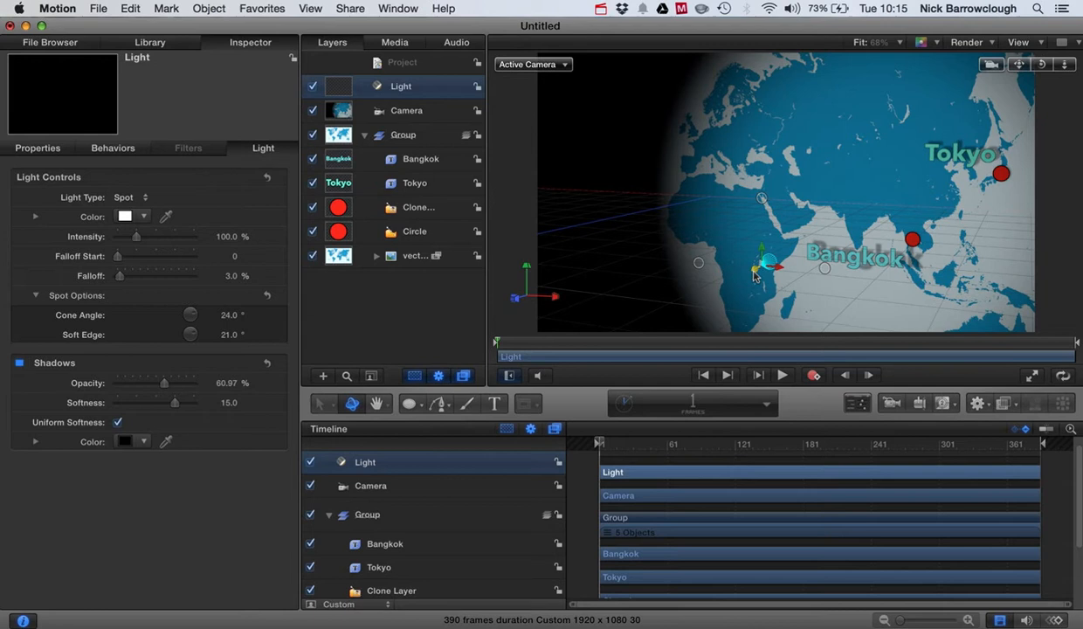
{"action": "left_click_drag", "start_coordinate": [760, 262], "coordinate": [721, 290]}
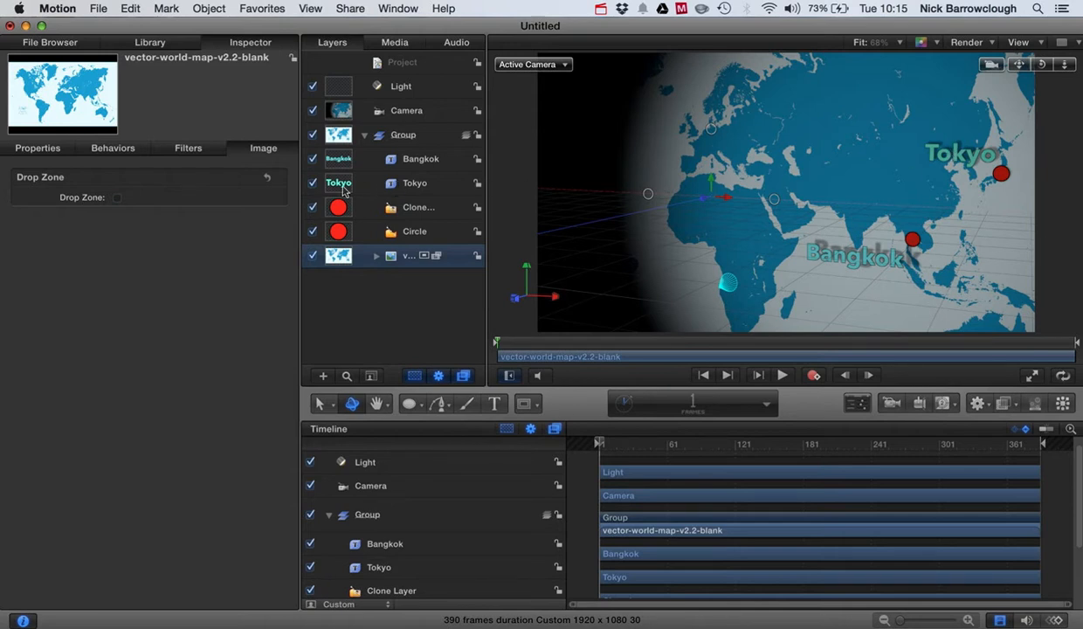
{"action": "left_click", "coordinate": [414, 183]}
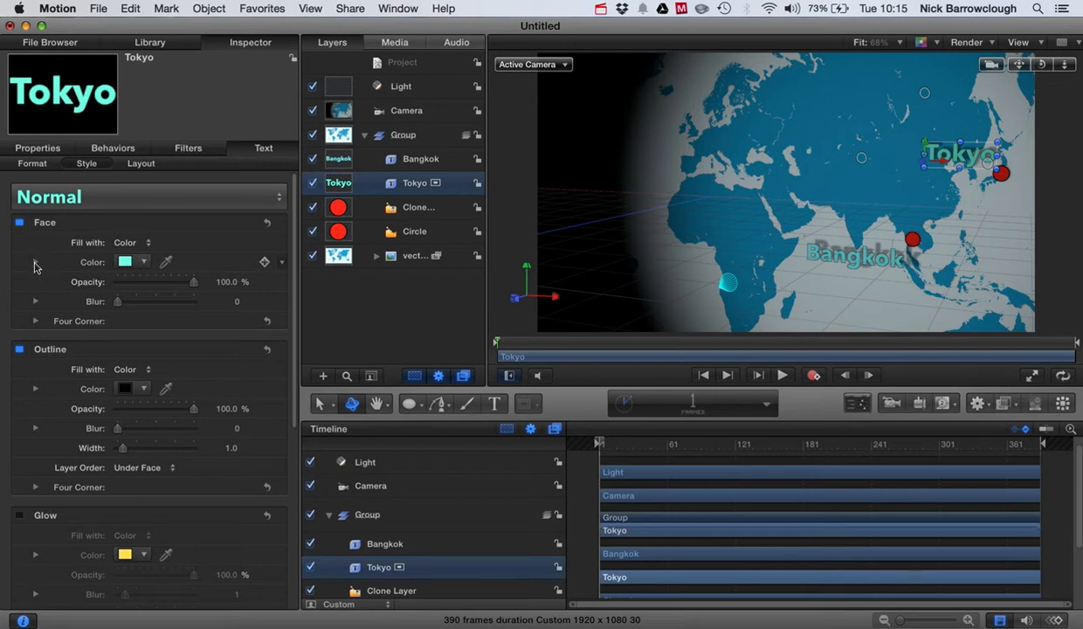
{"action": "left_click", "coordinate": [35, 261]}
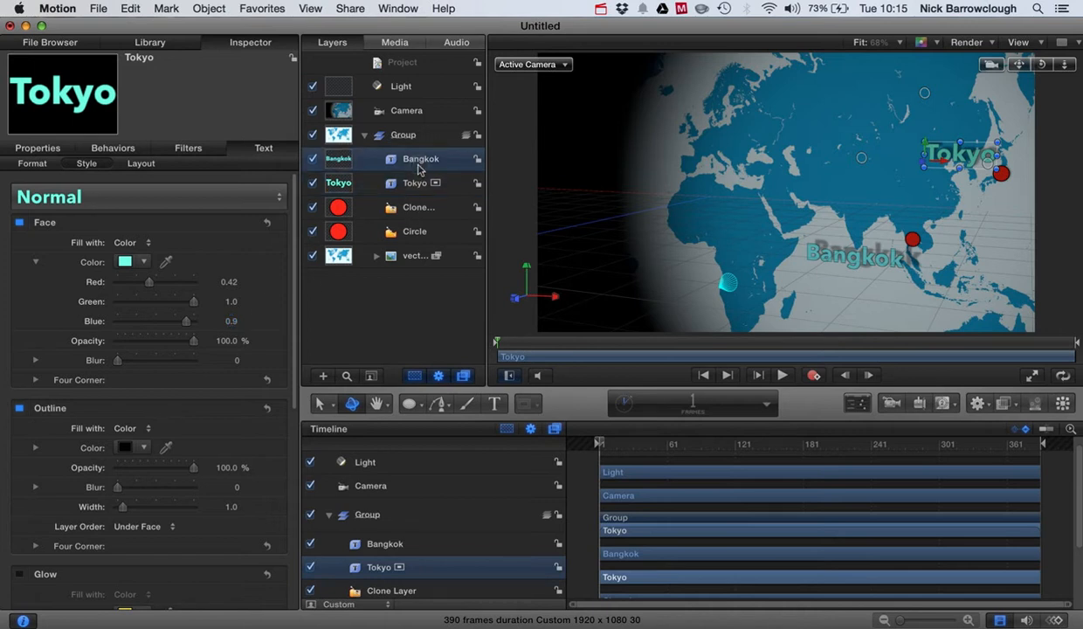
{"action": "left_click", "coordinate": [420, 158]}
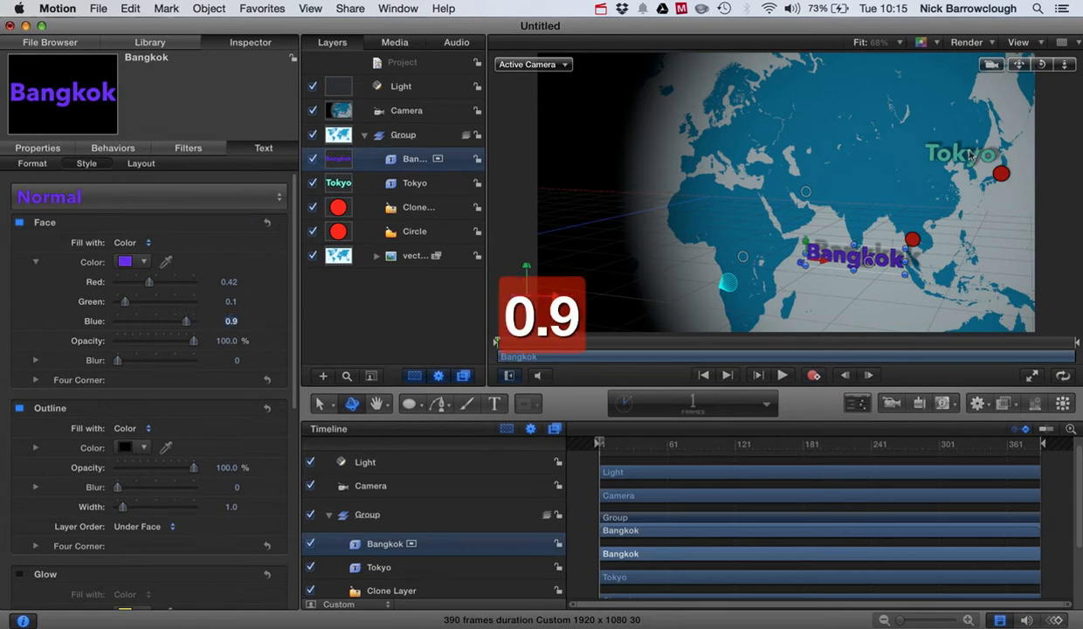
{"action": "left_click", "coordinate": [414, 183]}
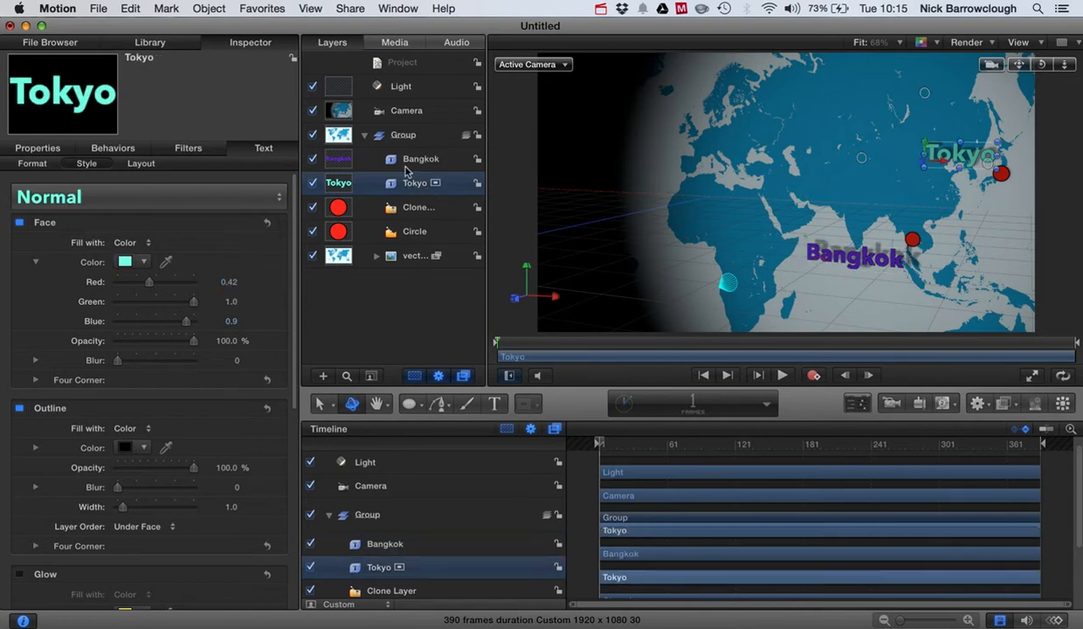
{"action": "left_click", "coordinate": [421, 159]}
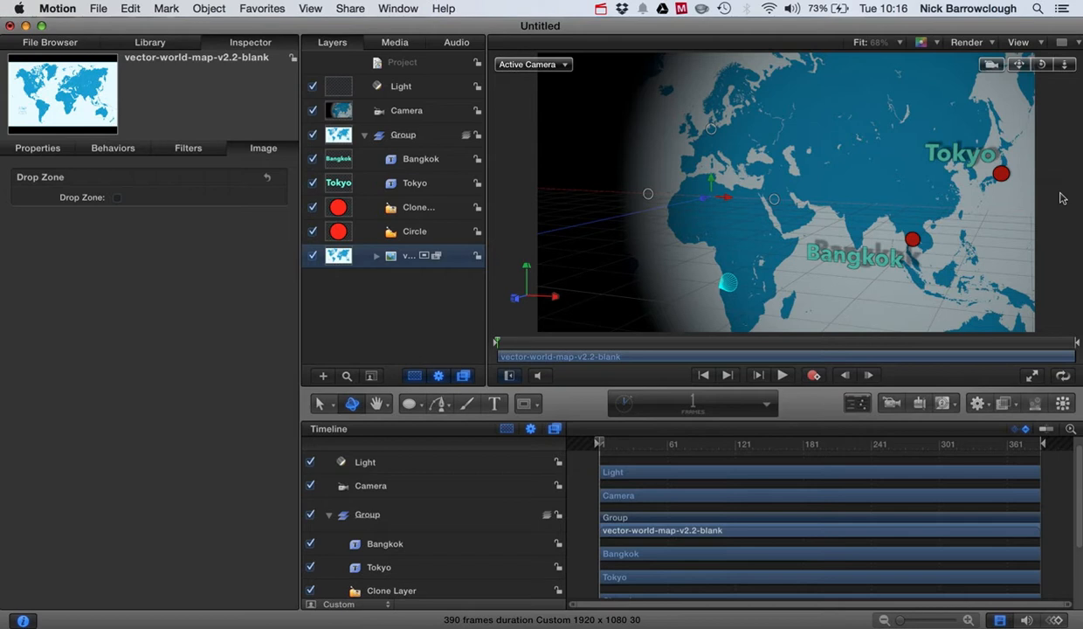
{"action": "mouse_move", "coordinate": [909, 258]}
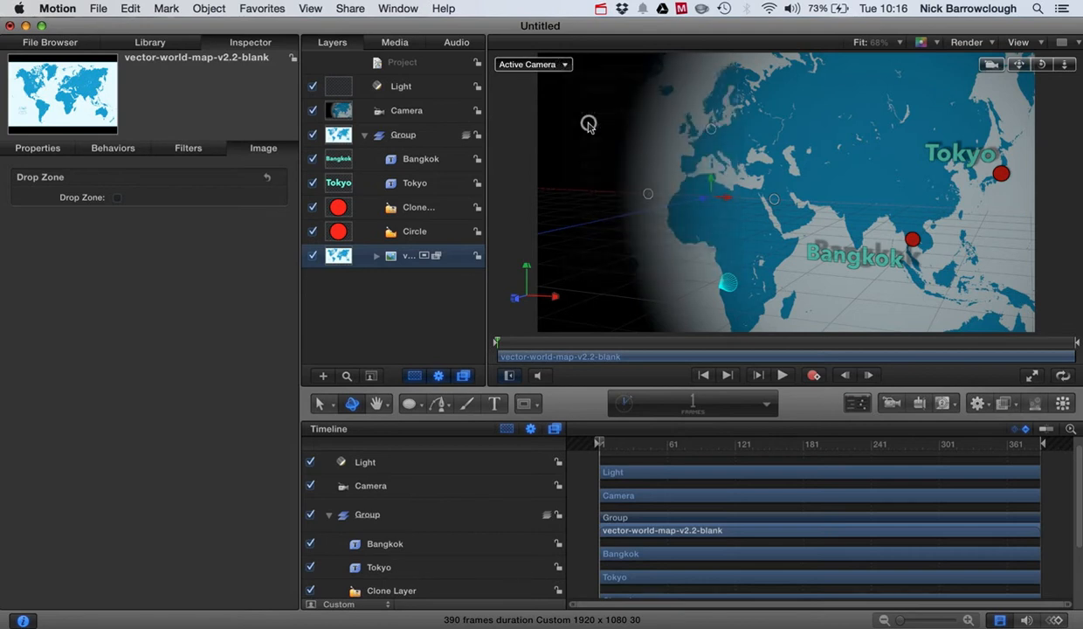
- Switch the canvas to the Front camera view and pick the Bezier tool
{"action": "left_click", "coordinate": [533, 64]}
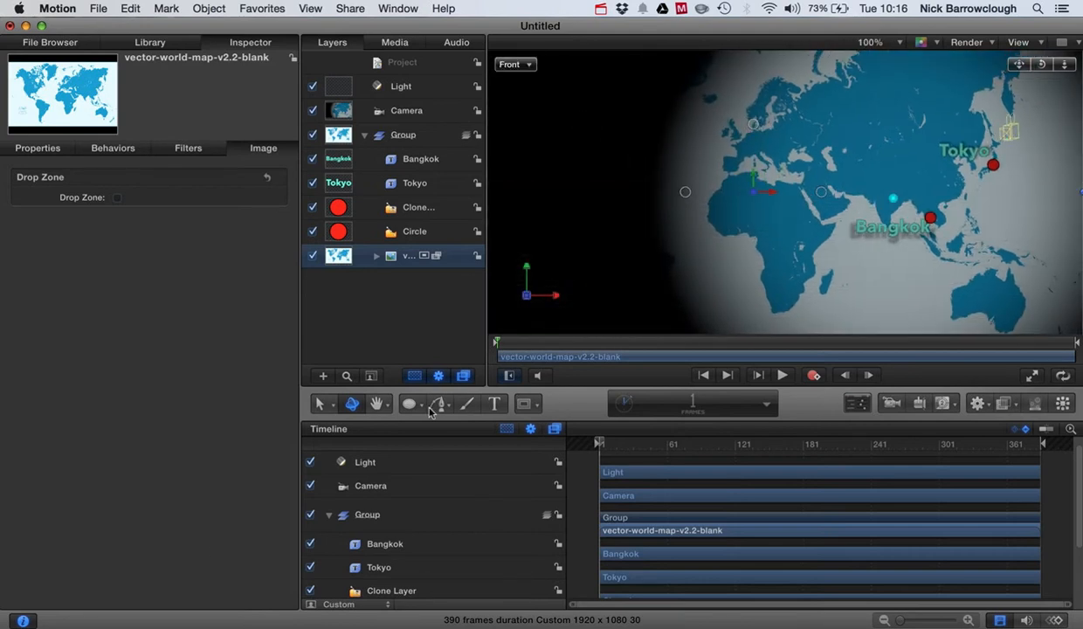
{"action": "left_click", "coordinate": [439, 403]}
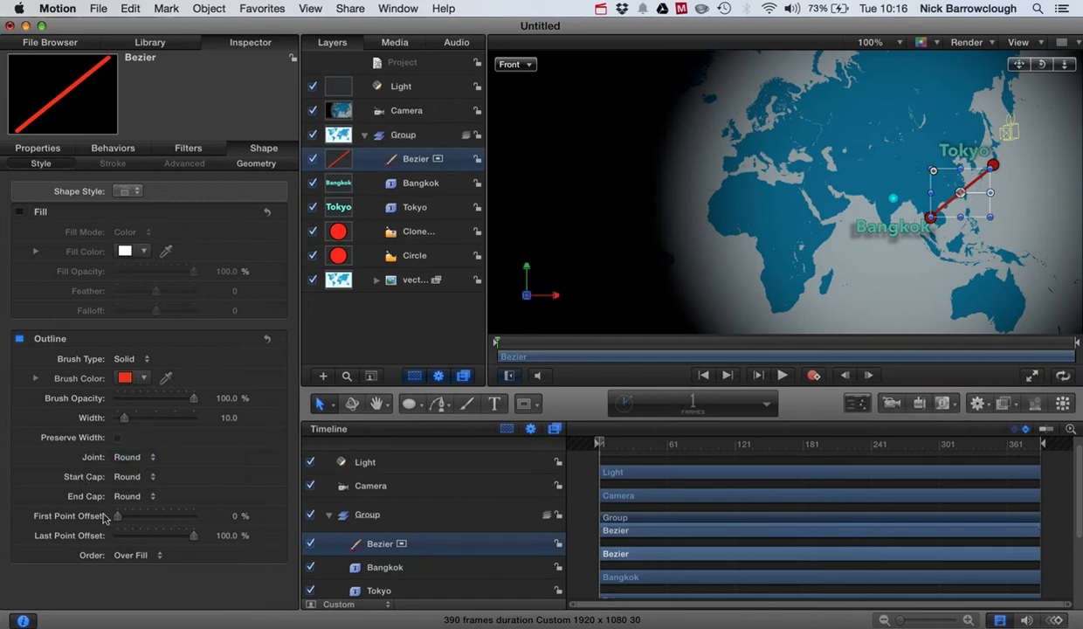
- Set the line's Start Cap and End Cap to Arrow, then return to Front view
{"action": "left_click", "coordinate": [135, 476]}
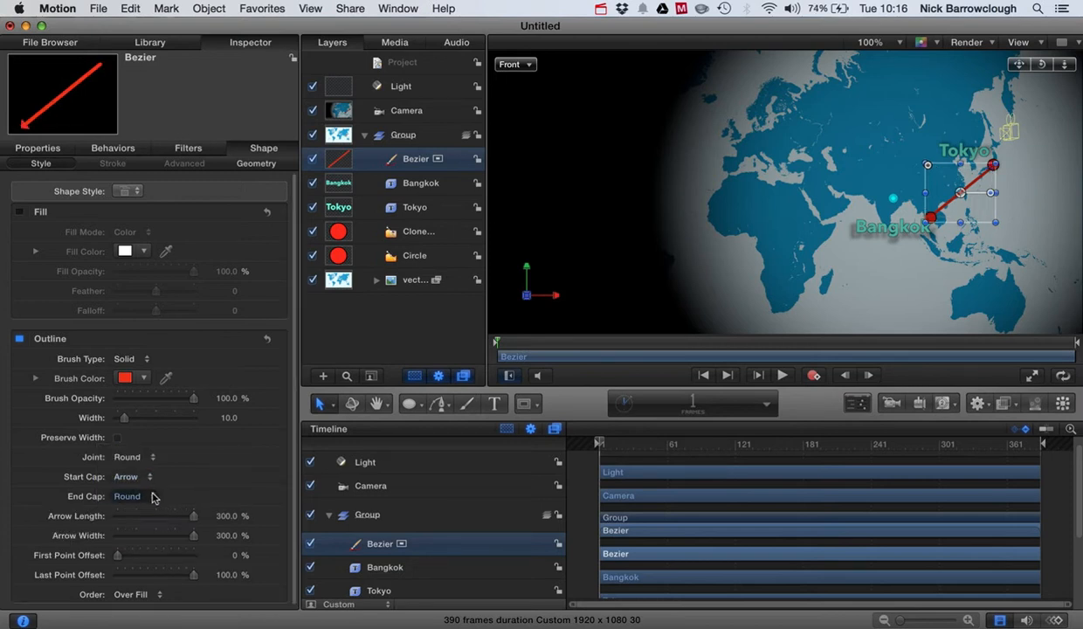
{"action": "left_click", "coordinate": [126, 497]}
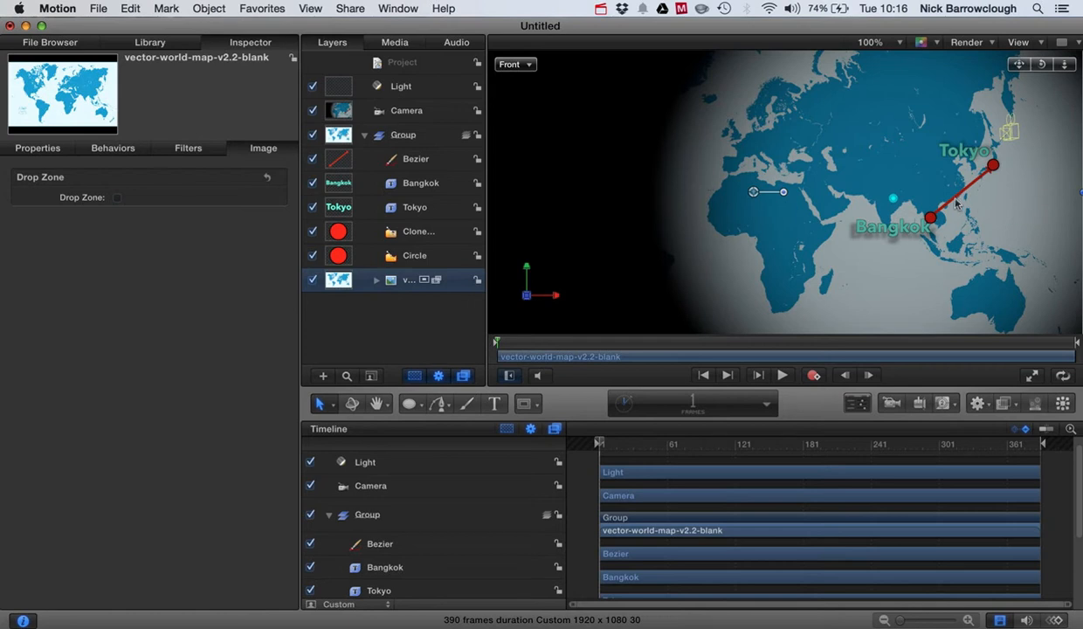
{"action": "mouse_move", "coordinate": [979, 76]}
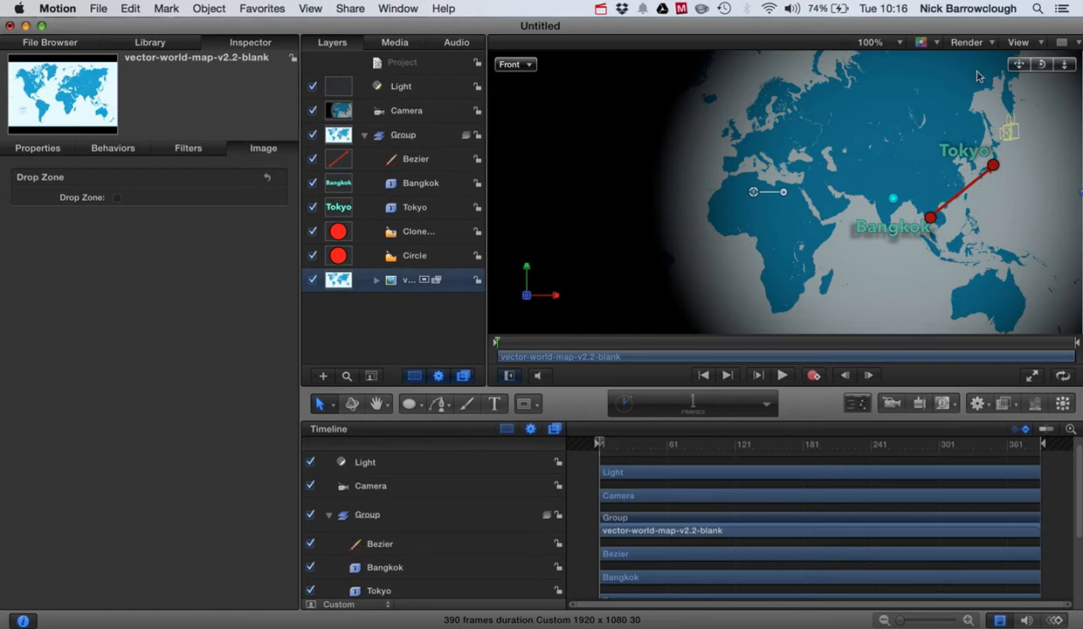
{"action": "left_click", "coordinate": [516, 64]}
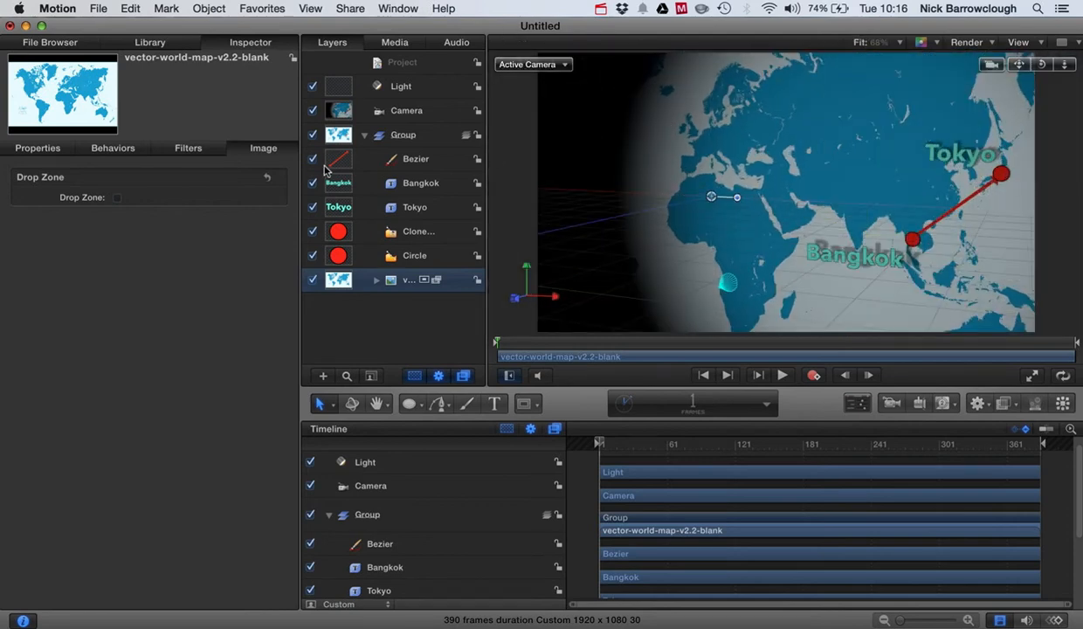
{"action": "left_click", "coordinate": [416, 158]}
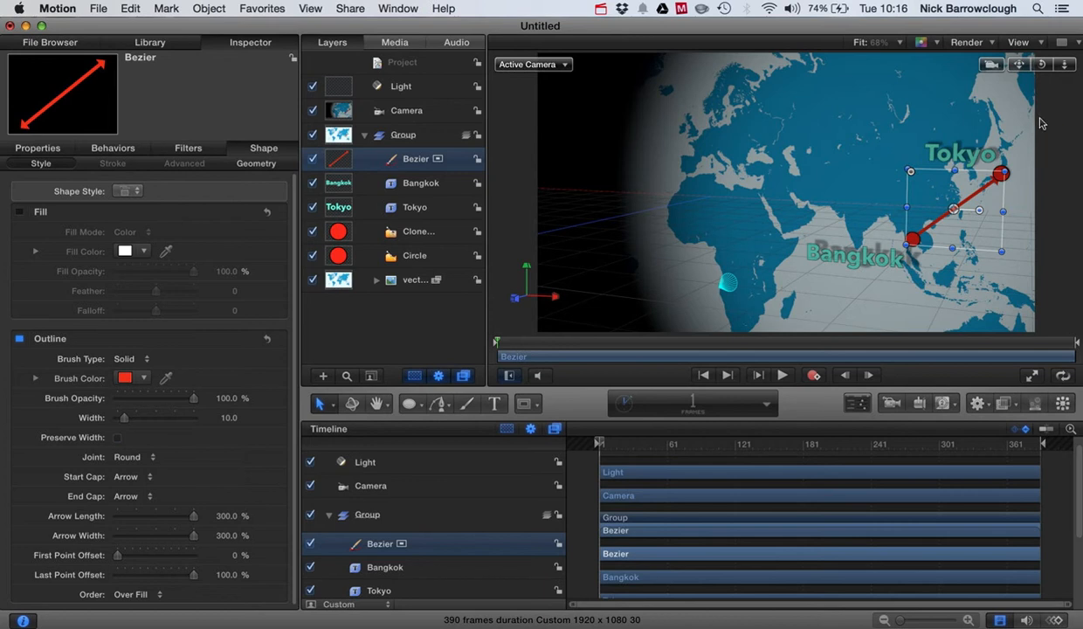
{"action": "mouse_move", "coordinate": [942, 224]}
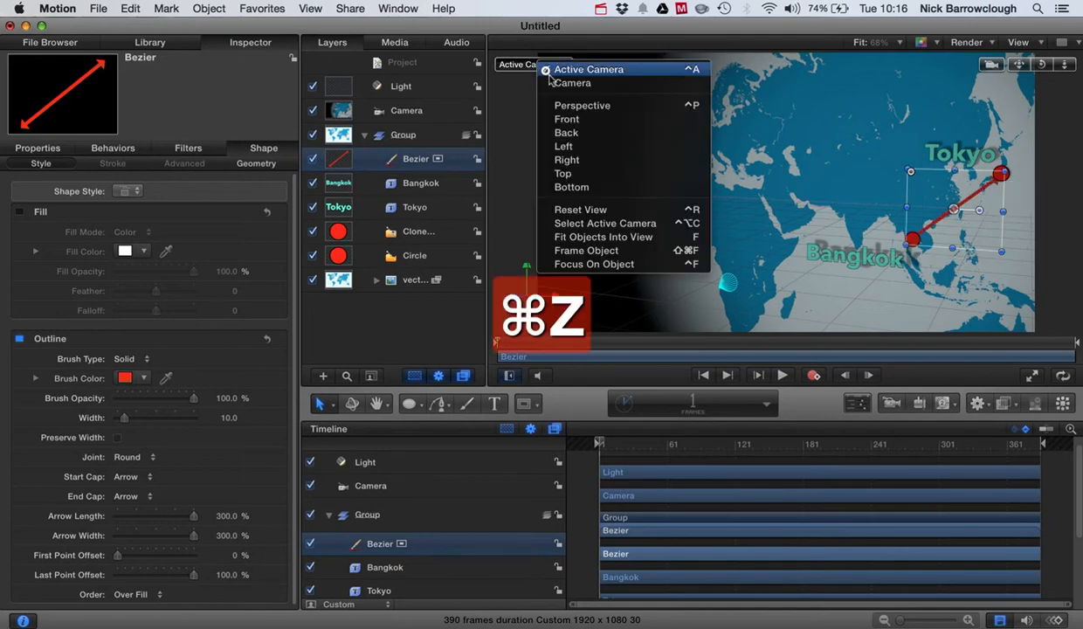
{"action": "left_click", "coordinate": [566, 119]}
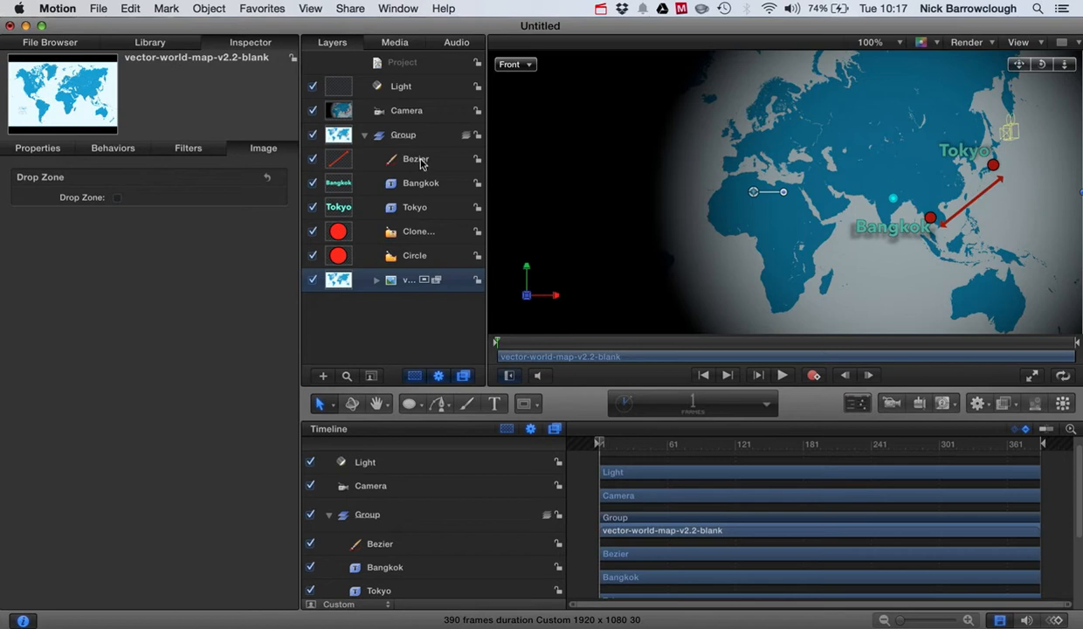
- Try purple and pale Brush Colors on the Bezier line before settling on cyan
{"action": "left_click", "coordinate": [416, 158]}
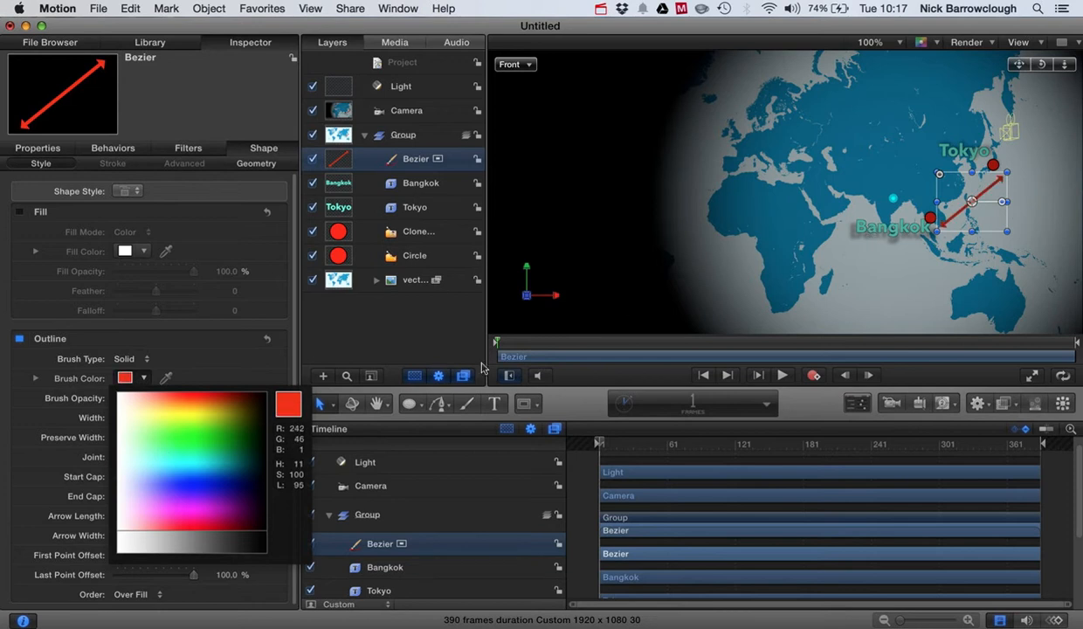
{"action": "left_click", "coordinate": [171, 498]}
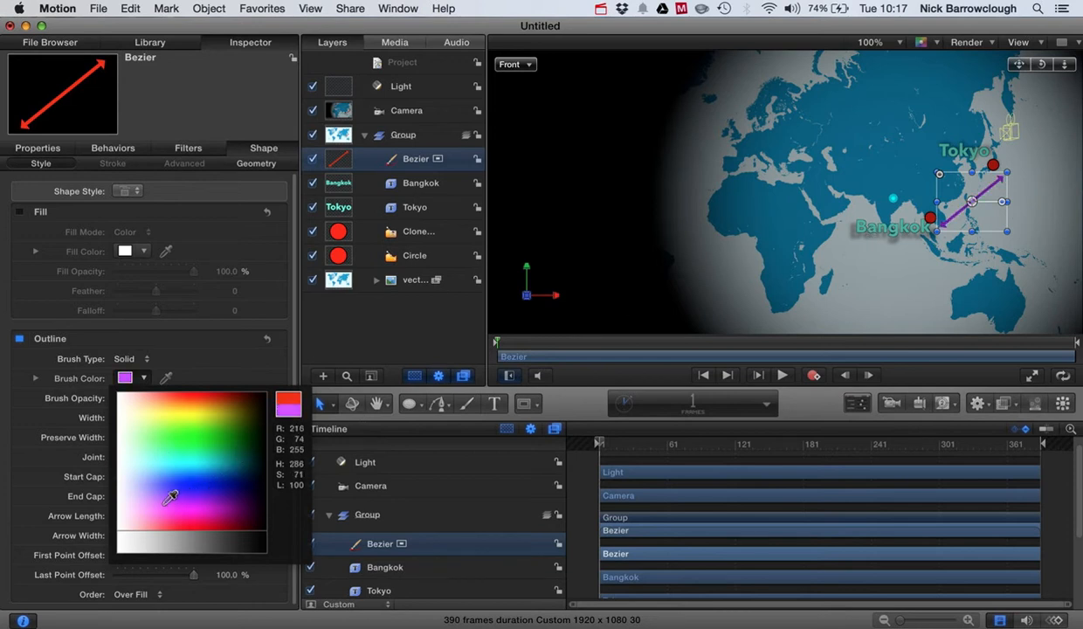
{"action": "left_click", "coordinate": [218, 464]}
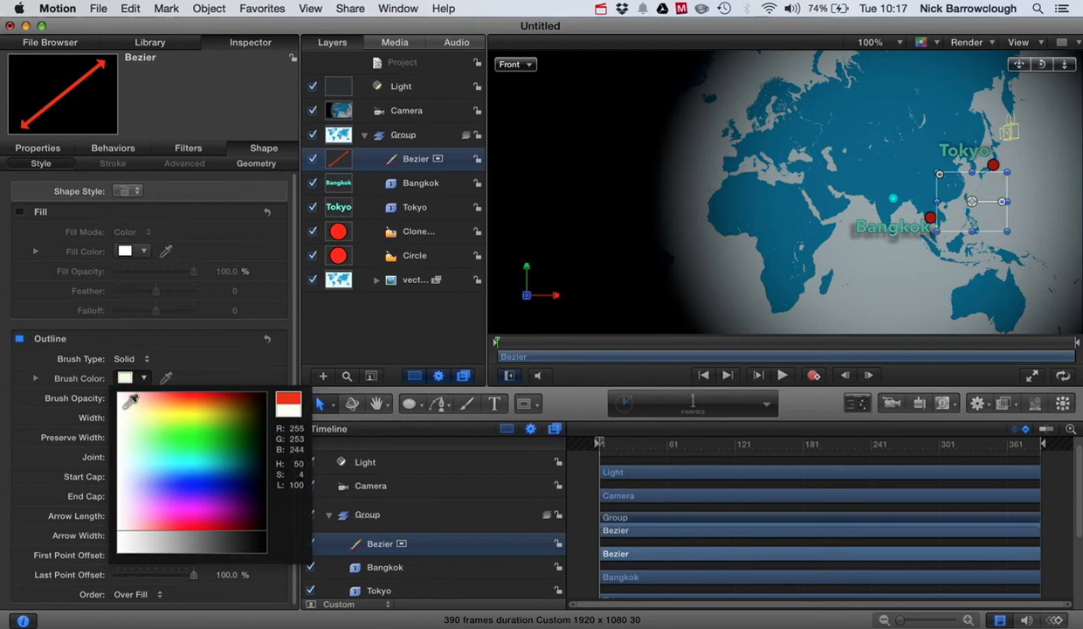
{"action": "left_click", "coordinate": [149, 412]}
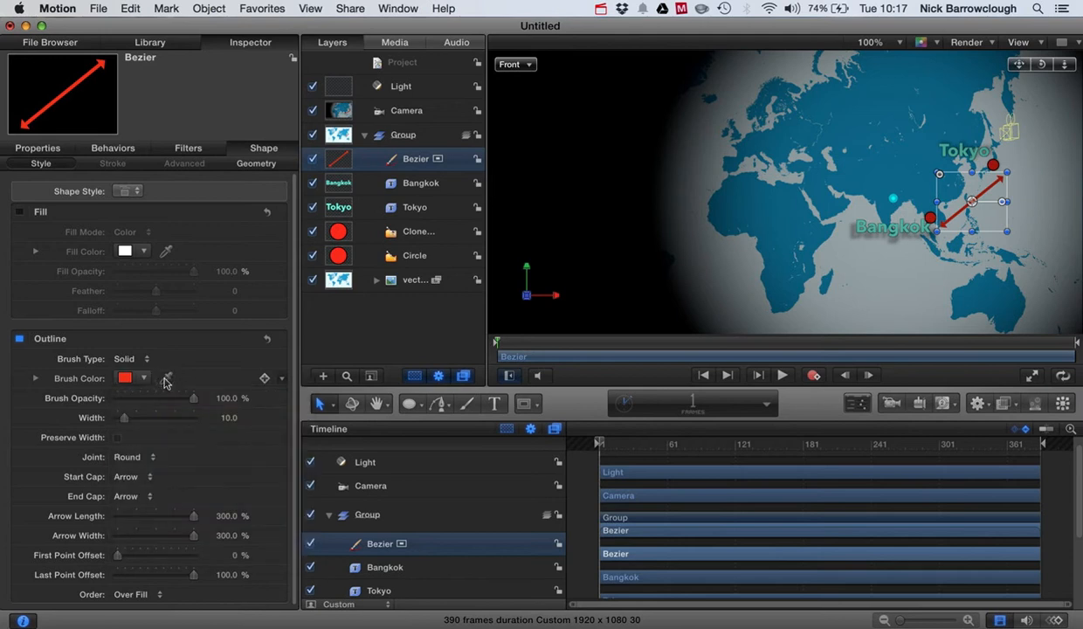
{"action": "mouse_move", "coordinate": [147, 380]}
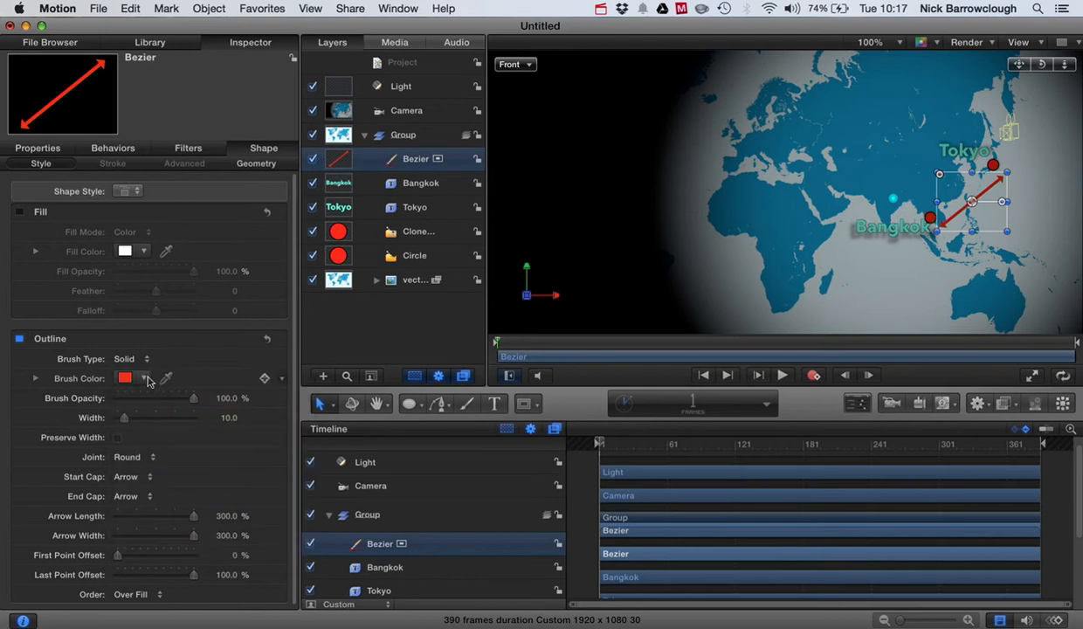
{"action": "left_click", "coordinate": [125, 377]}
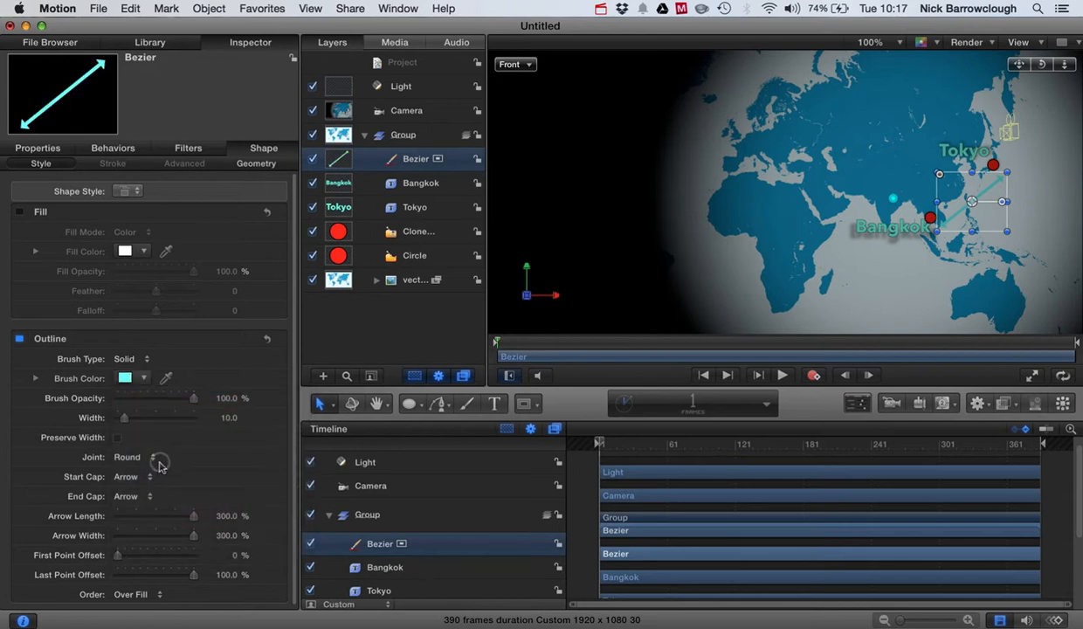
{"action": "mouse_move", "coordinate": [996, 109]}
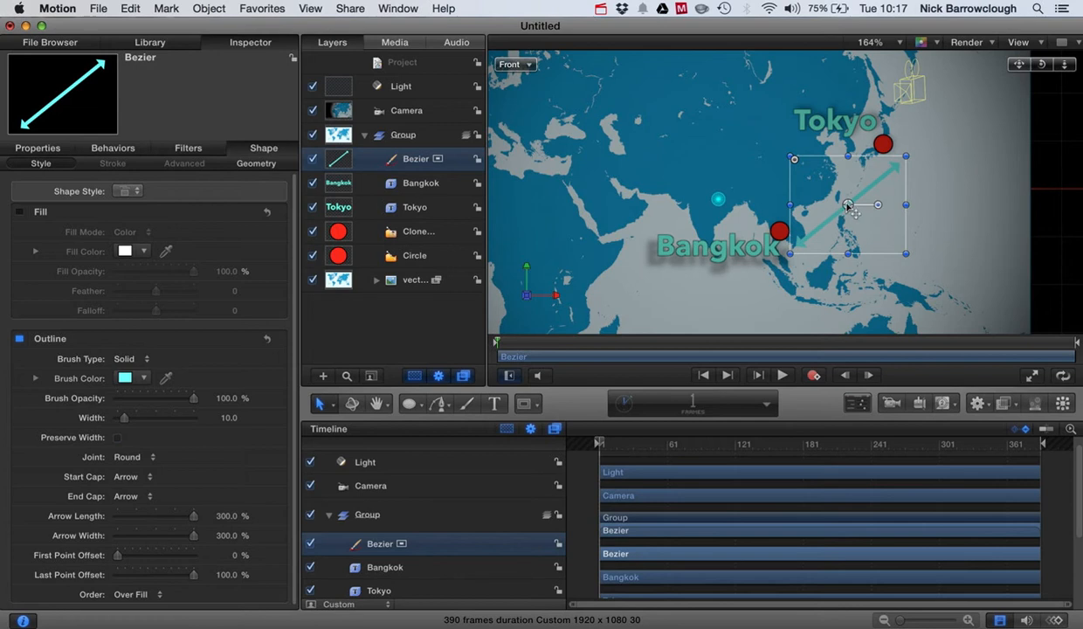
- Place the arrow's end points on the Tokyo and Bangkok dots using Edit Points
{"action": "left_click_drag", "start_coordinate": [847, 205], "coordinate": [830, 190]}
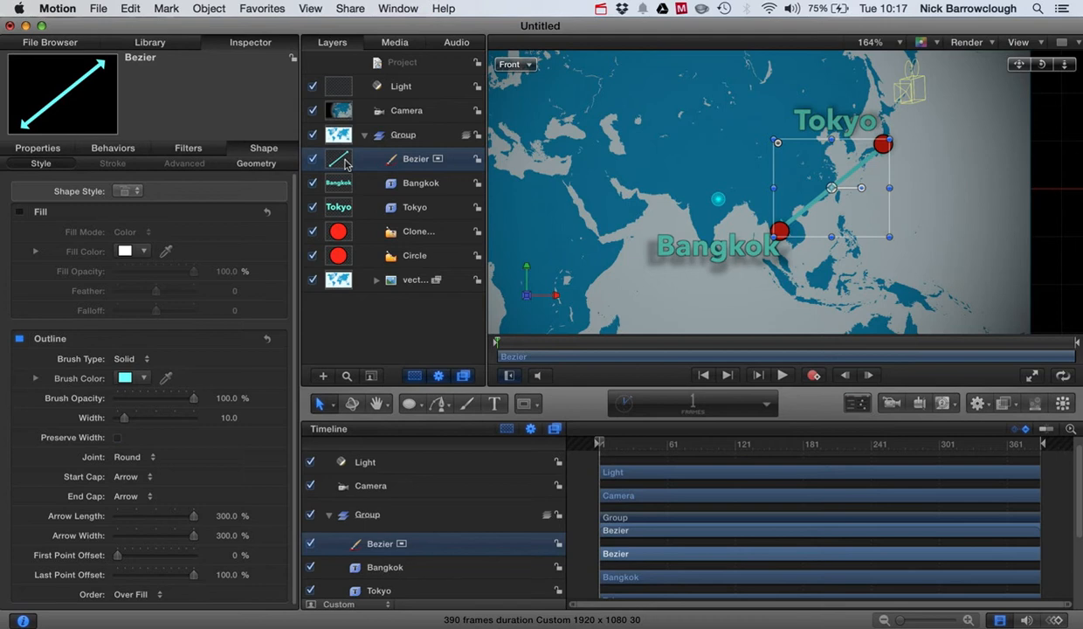
{"action": "mouse_move", "coordinate": [843, 212]}
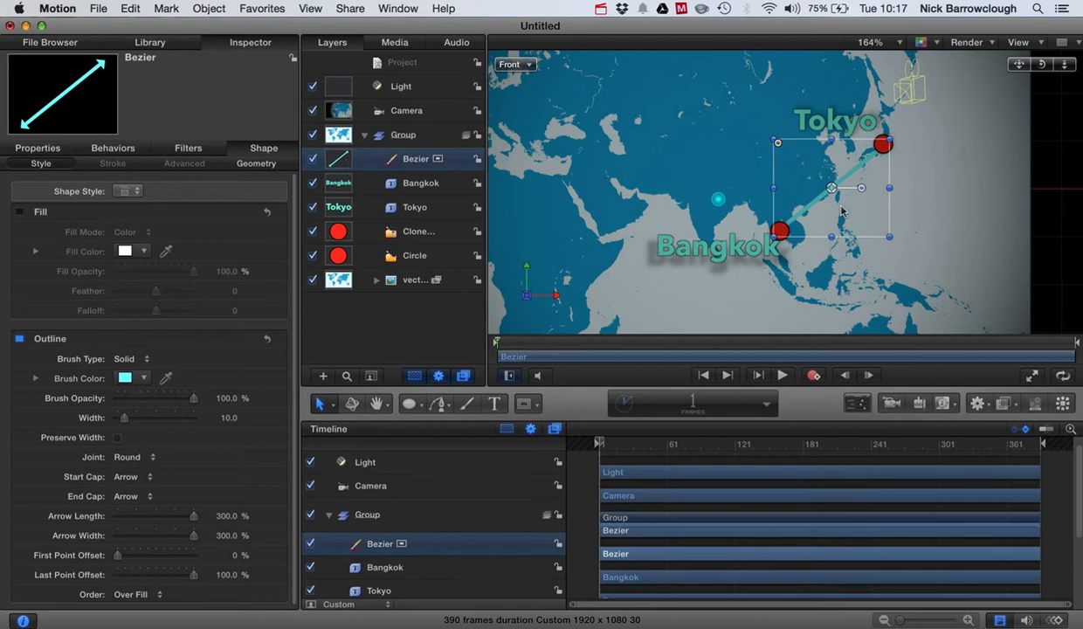
{"action": "mouse_move", "coordinate": [393, 344]}
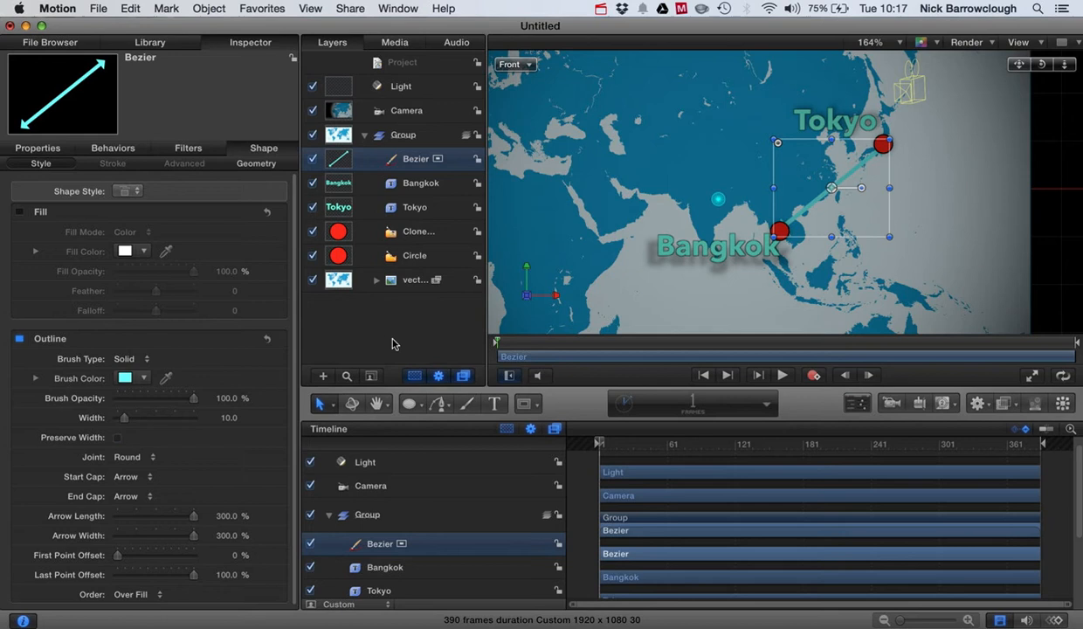
{"action": "left_click", "coordinate": [324, 403]}
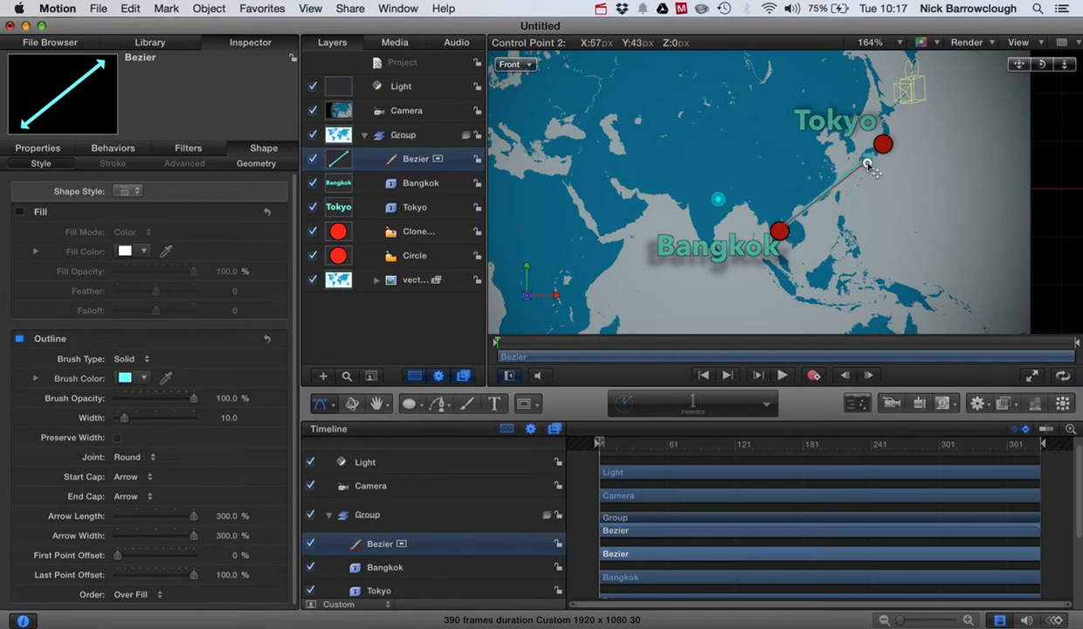
{"action": "left_click_drag", "start_coordinate": [868, 164], "coordinate": [871, 159]}
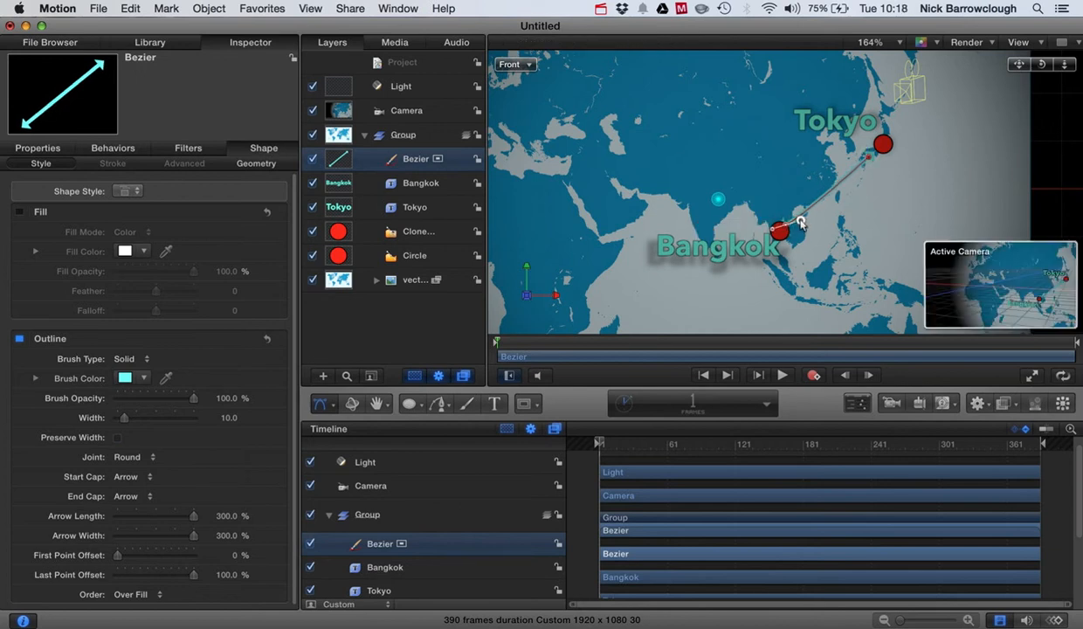
{"action": "left_click_drag", "start_coordinate": [800, 220], "coordinate": [786, 232]}
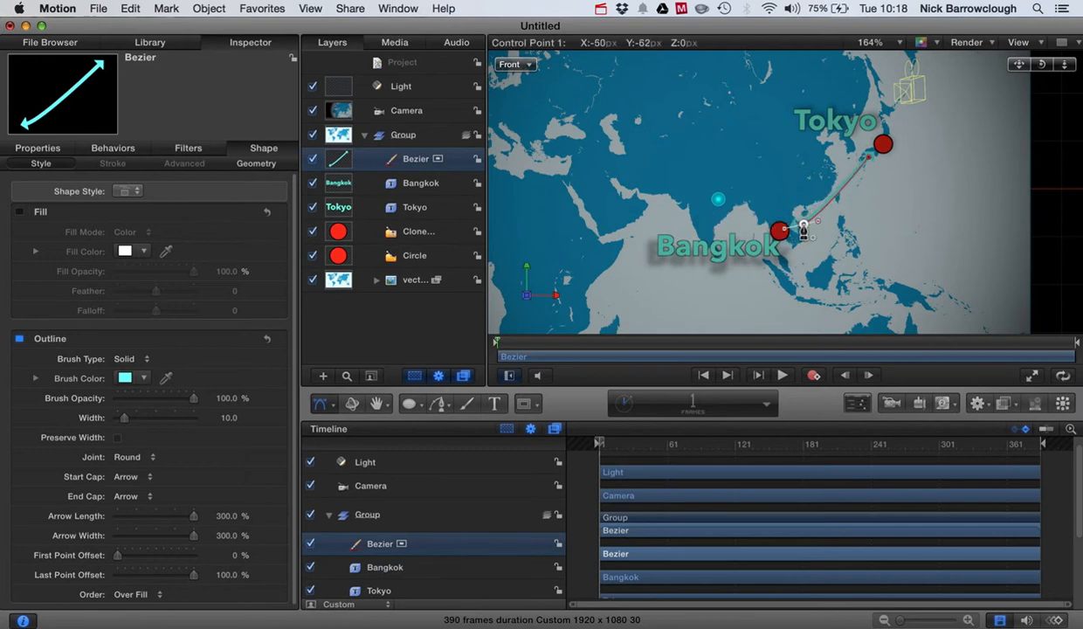
- Drag the tangent handles into an S-curve and recolour the arrow red
{"action": "left_click_drag", "start_coordinate": [808, 225], "coordinate": [799, 228]}
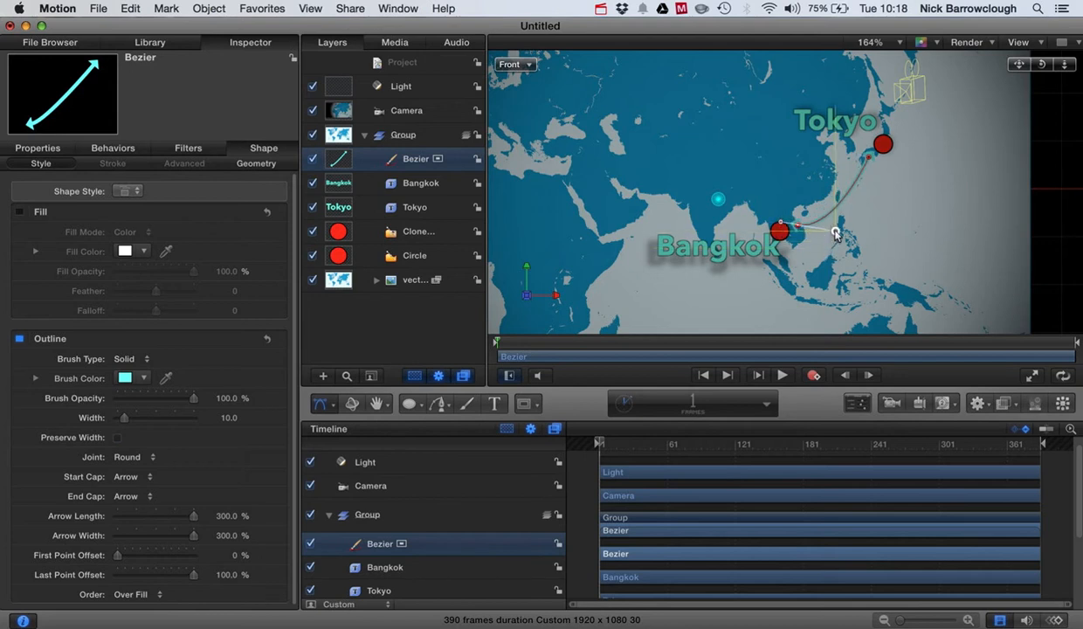
{"action": "left_click_drag", "start_coordinate": [835, 233], "coordinate": [800, 236]}
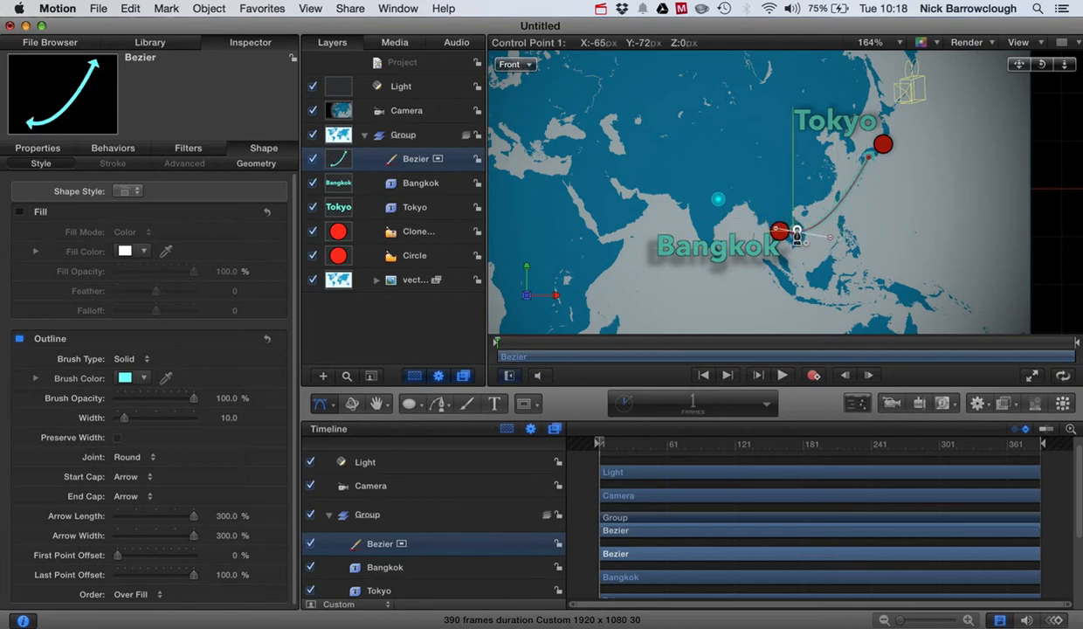
{"action": "left_click_drag", "start_coordinate": [798, 234], "coordinate": [804, 239]}
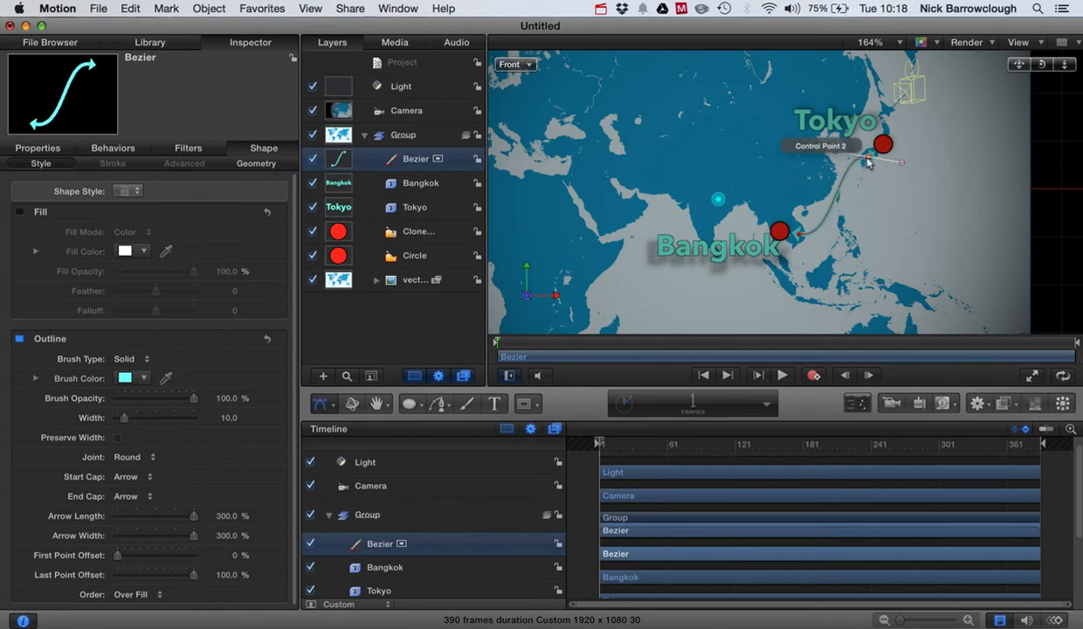
{"action": "left_click_drag", "start_coordinate": [882, 144], "coordinate": [864, 146]}
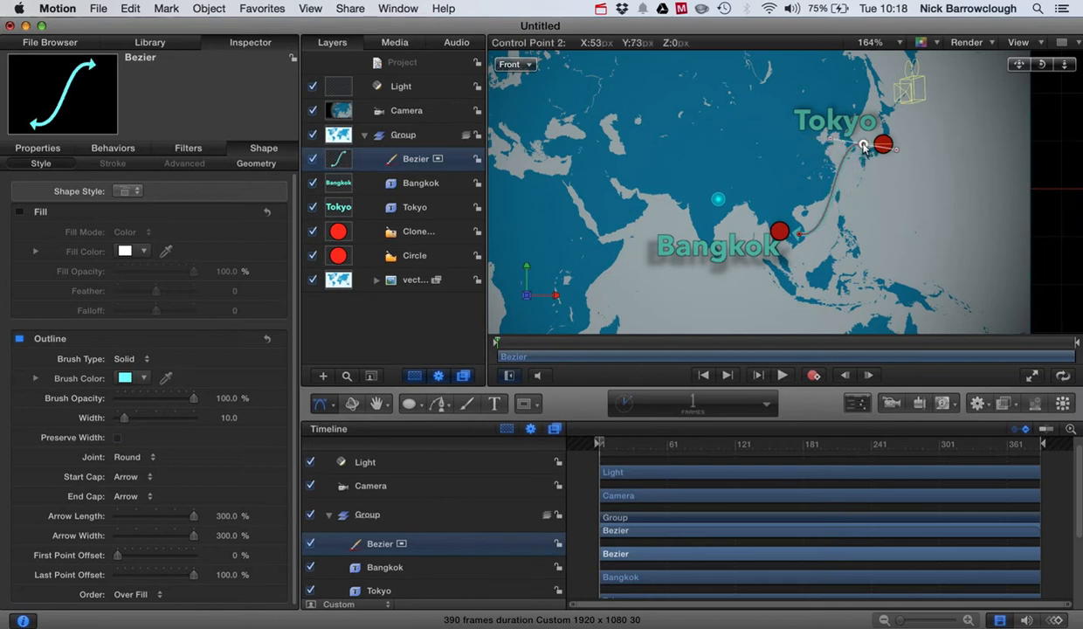
{"action": "left_click_drag", "start_coordinate": [863, 145], "coordinate": [864, 146]}
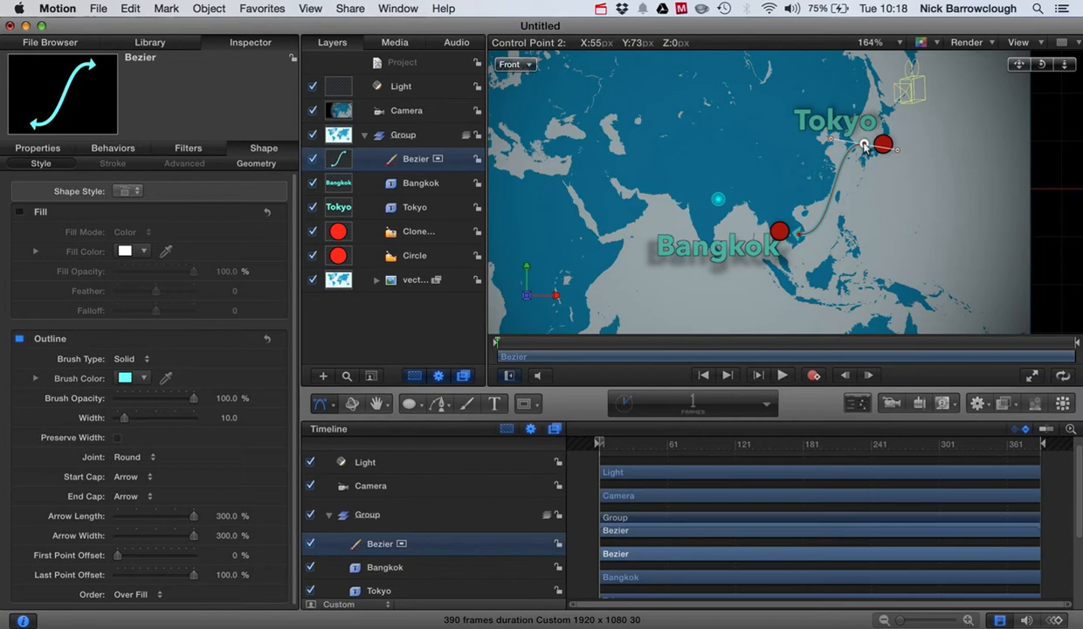
{"action": "left_click", "coordinate": [128, 377]}
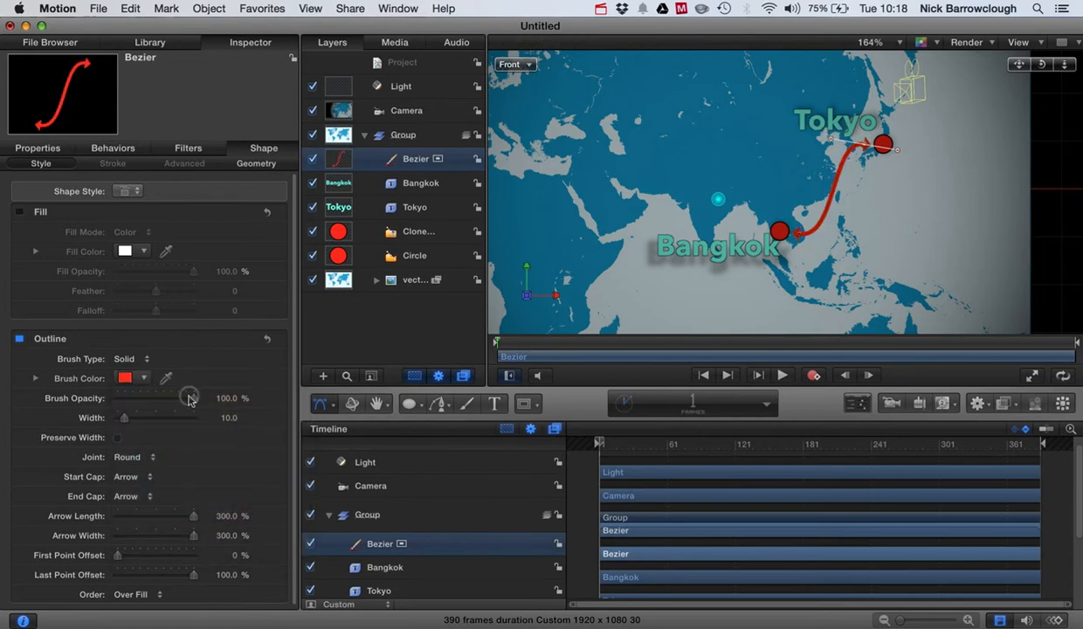
{"action": "mouse_move", "coordinate": [159, 572]}
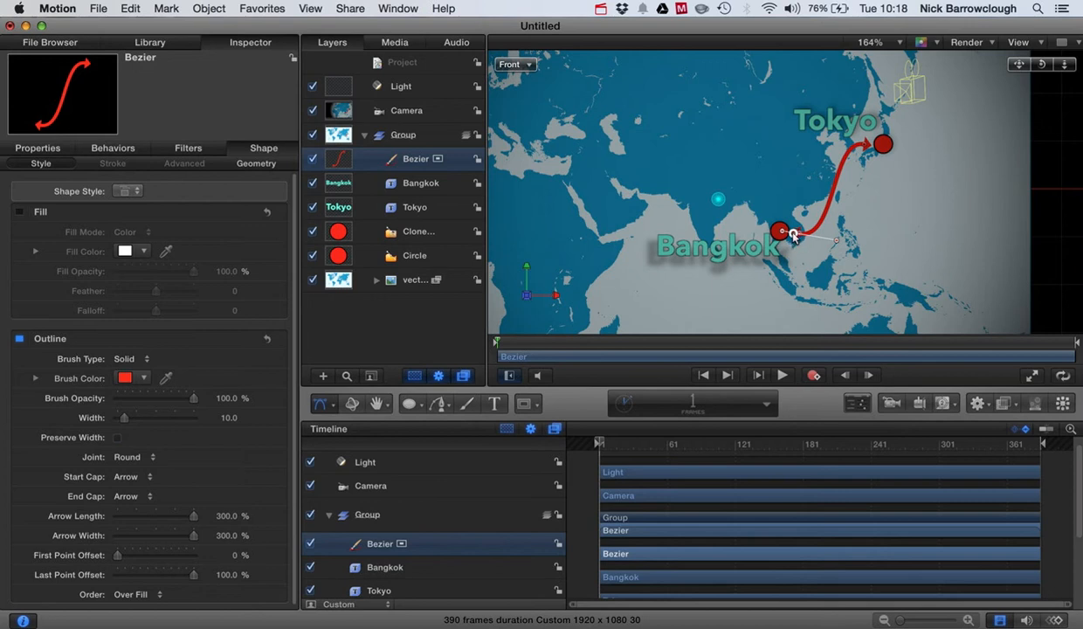
- Fine-tune the arrow's start near Bangkok and its tip beside the Tokyo dot
{"action": "left_click_drag", "start_coordinate": [793, 234], "coordinate": [802, 233]}
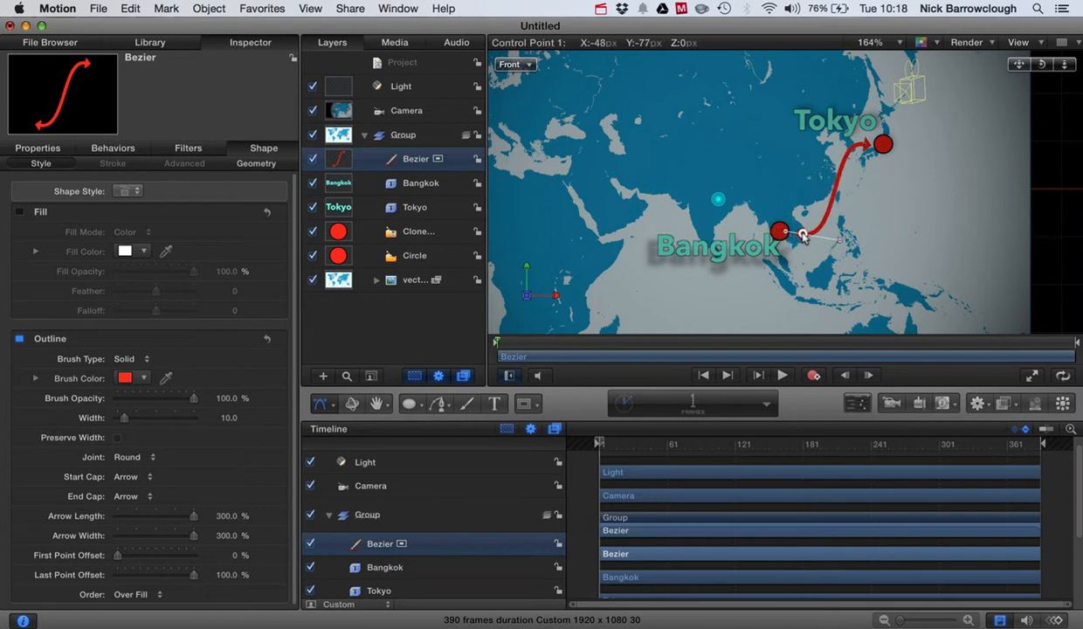
{"action": "left_click_drag", "start_coordinate": [802, 234], "coordinate": [797, 237]}
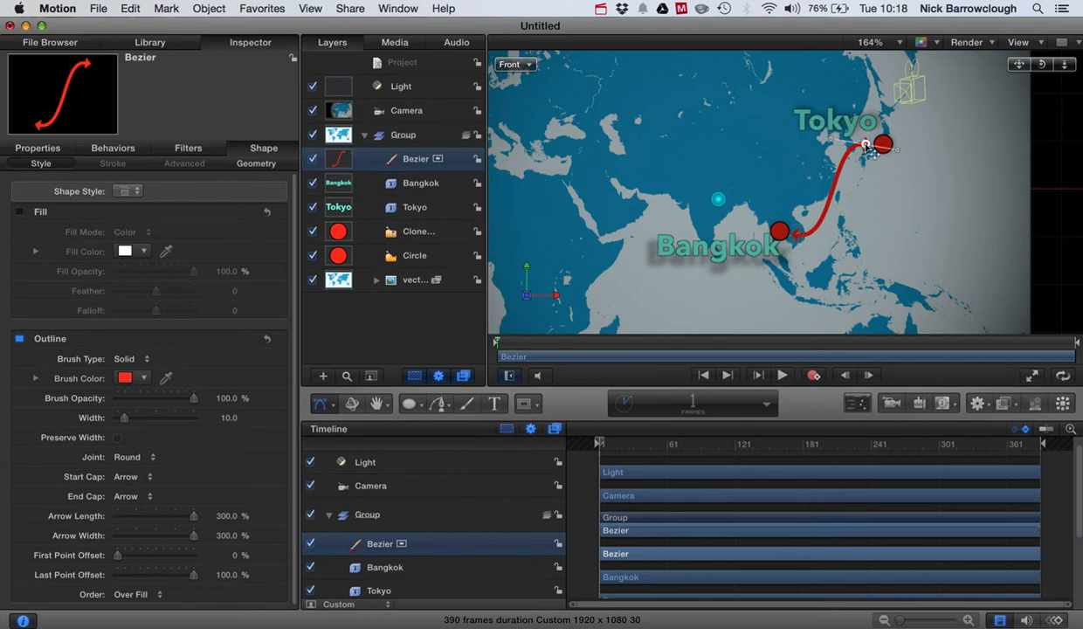
{"action": "left_click_drag", "start_coordinate": [884, 142], "coordinate": [865, 153]}
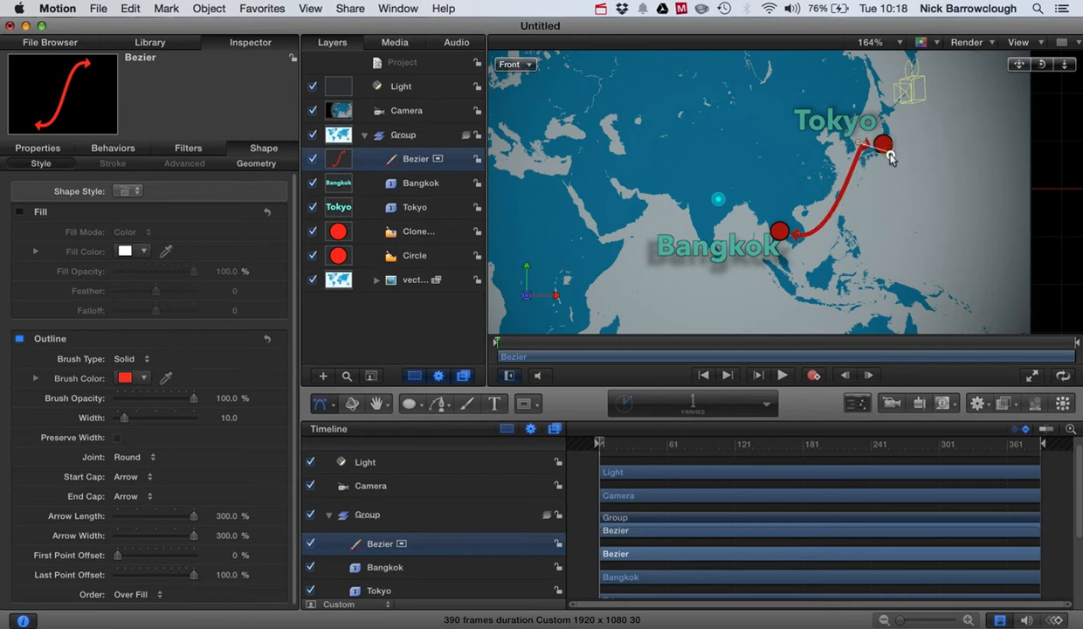
{"action": "key", "text": "cmd+z"}
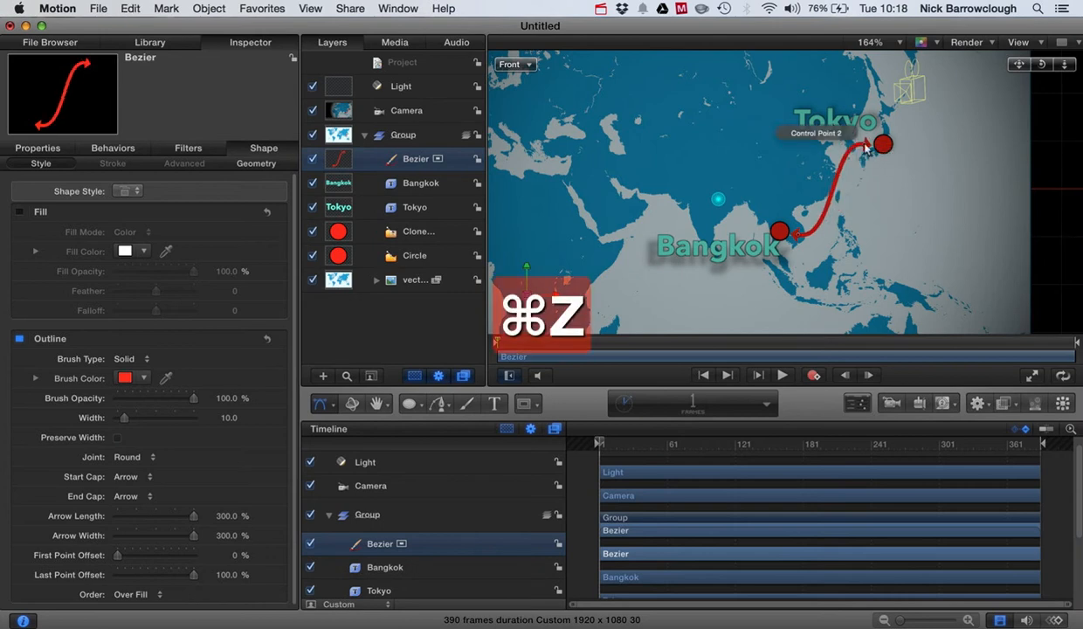
{"action": "left_click_drag", "start_coordinate": [883, 144], "coordinate": [860, 144]}
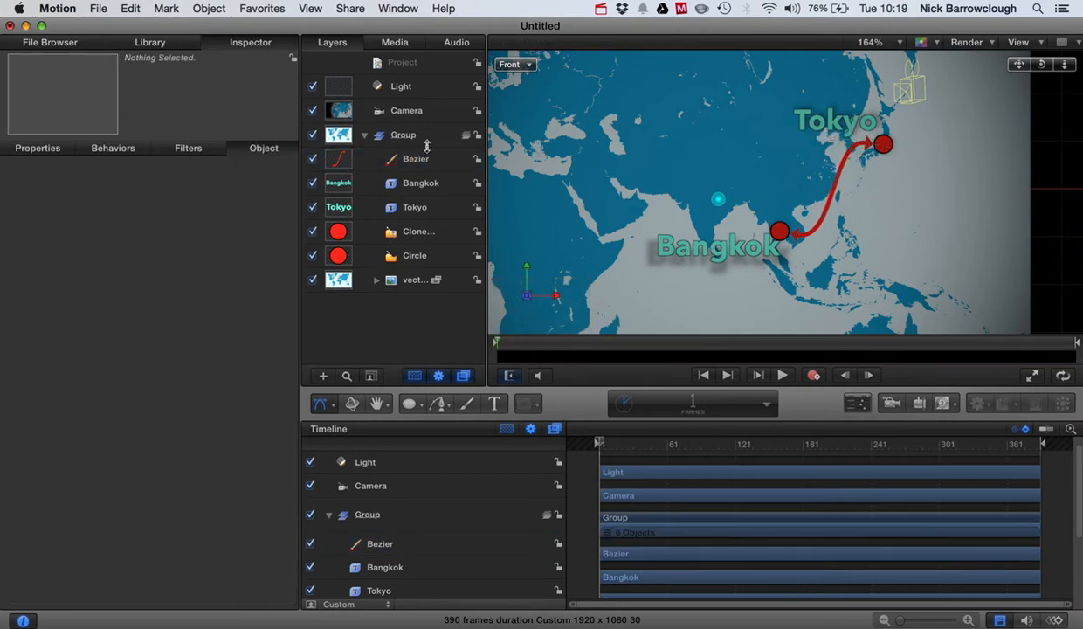
- Drag the Bangkok label slightly left, then select the world map layer
{"action": "left_click", "coordinate": [421, 182]}
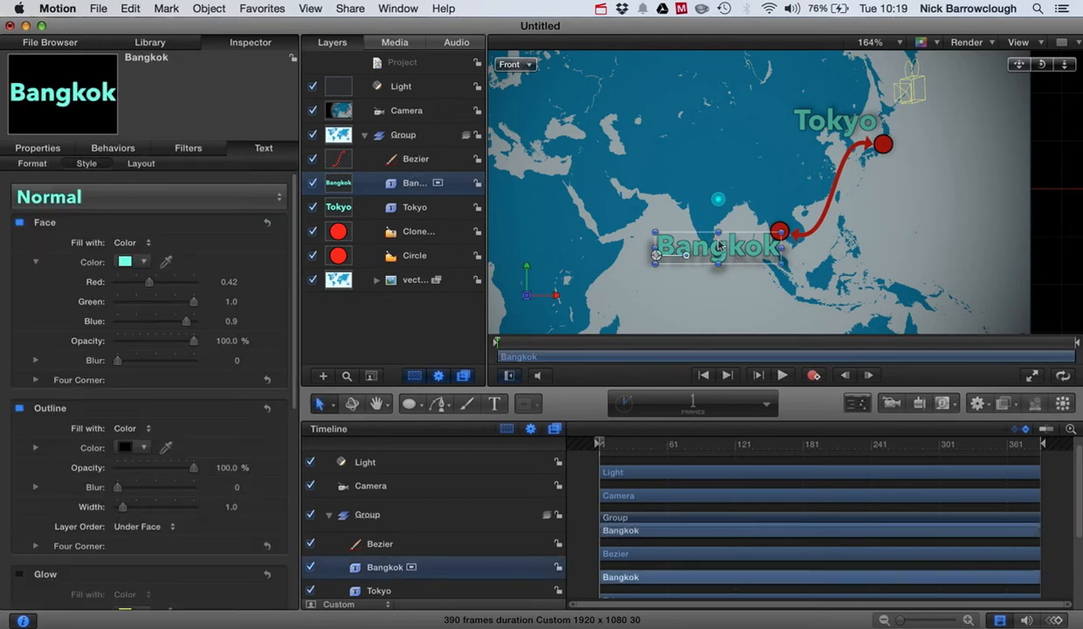
{"action": "left_click_drag", "start_coordinate": [685, 254], "coordinate": [650, 261]}
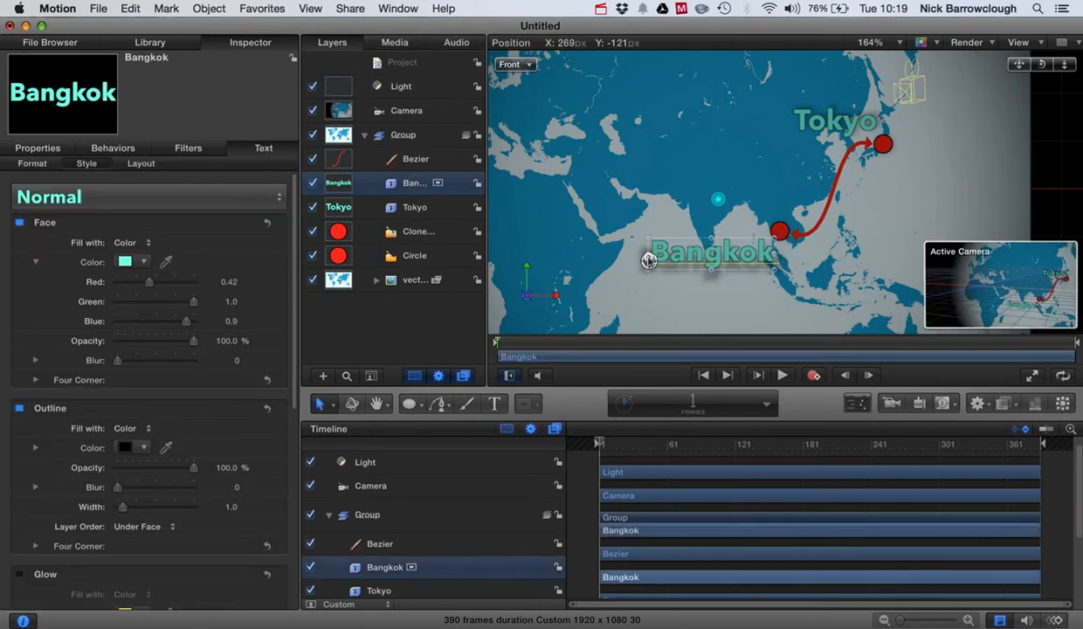
{"action": "left_click", "coordinate": [648, 261]}
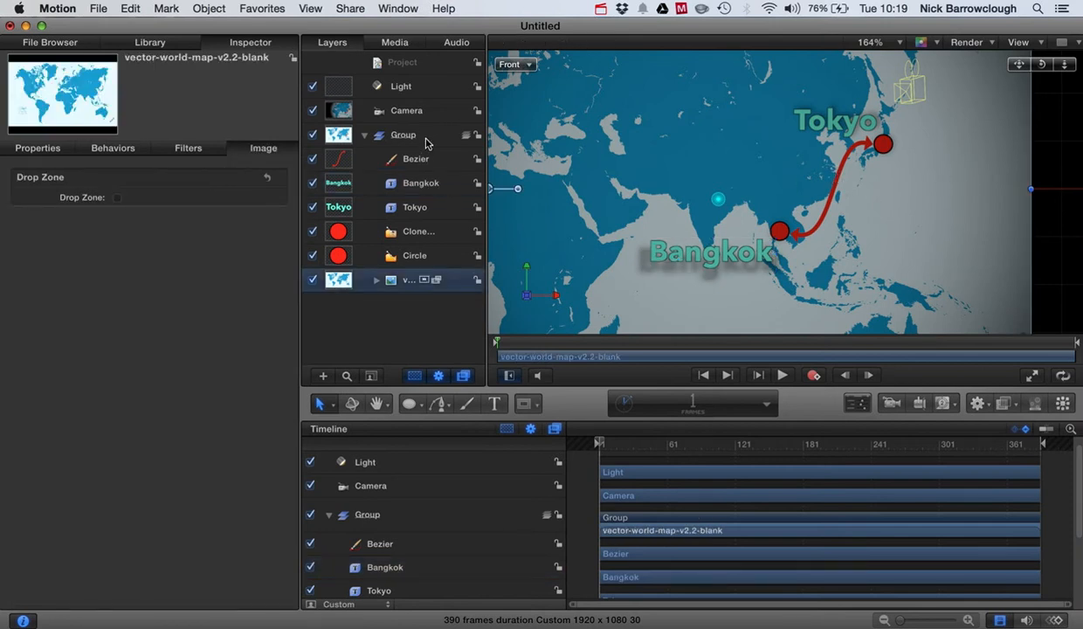
- Keyframe the Bezier's Last Point Offset to 0% at frame 1 so the arrow draws on
{"action": "left_click", "coordinate": [416, 159]}
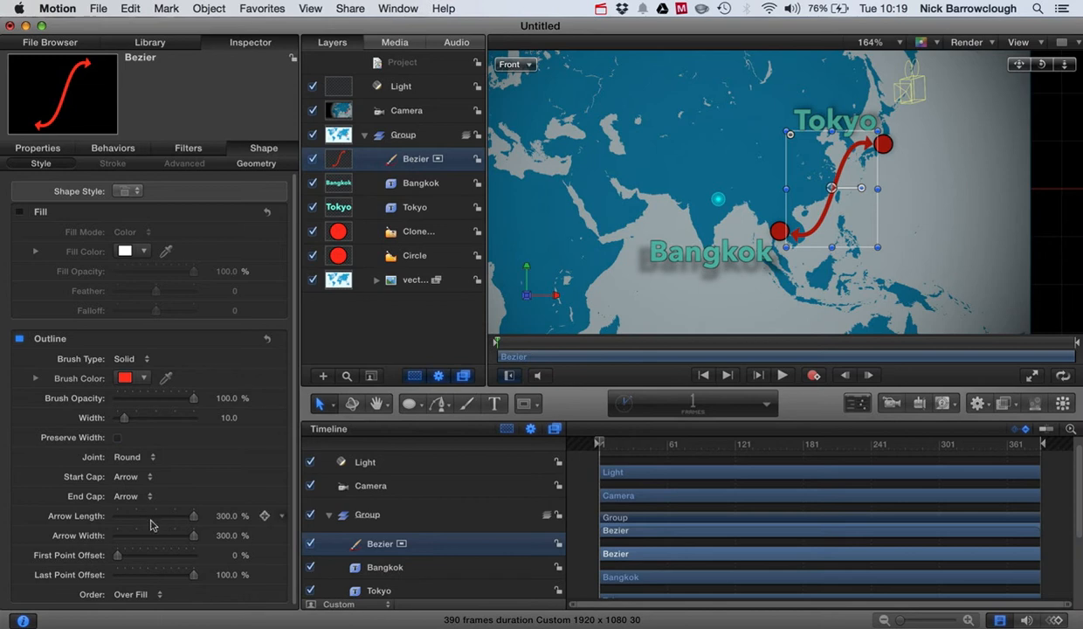
{"action": "left_click_drag", "start_coordinate": [194, 574], "coordinate": [175, 574]}
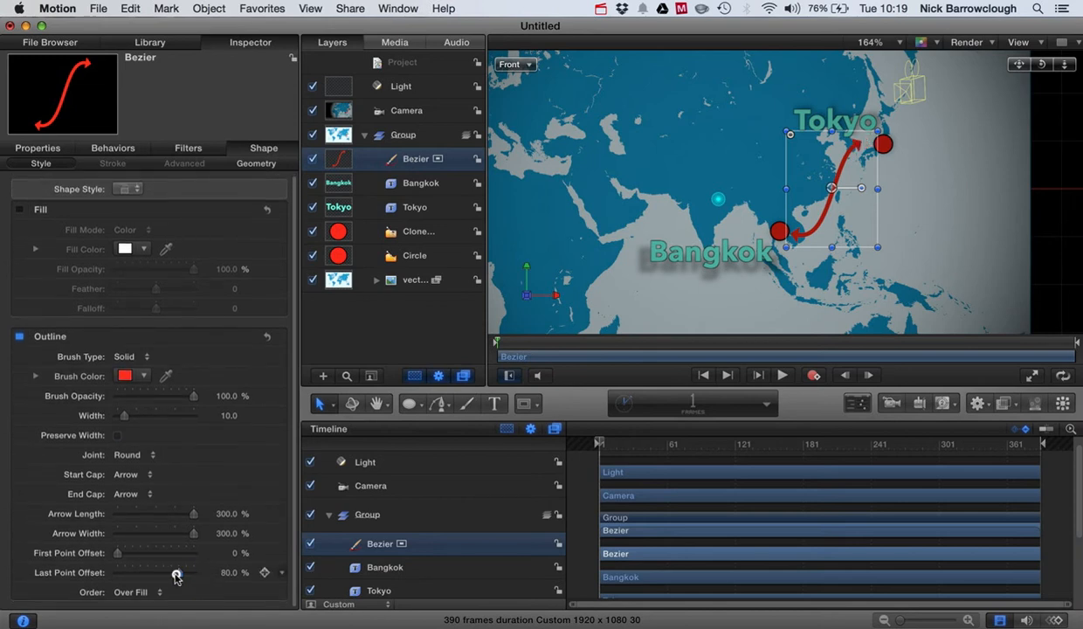
{"action": "left_click_drag", "start_coordinate": [175, 572], "coordinate": [118, 572]}
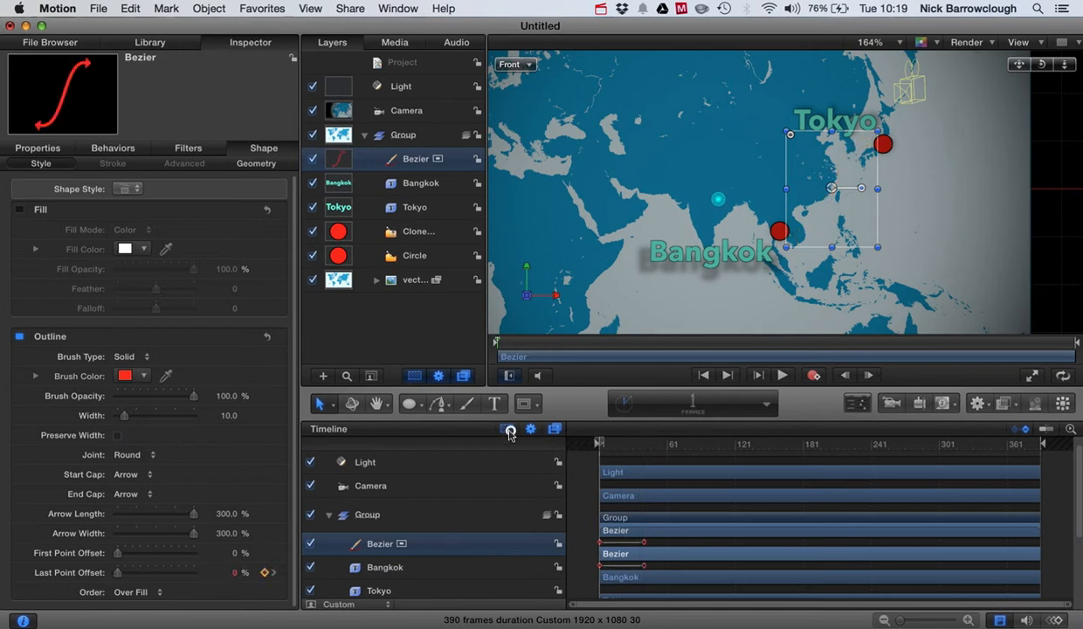
{"action": "left_click", "coordinate": [781, 374]}
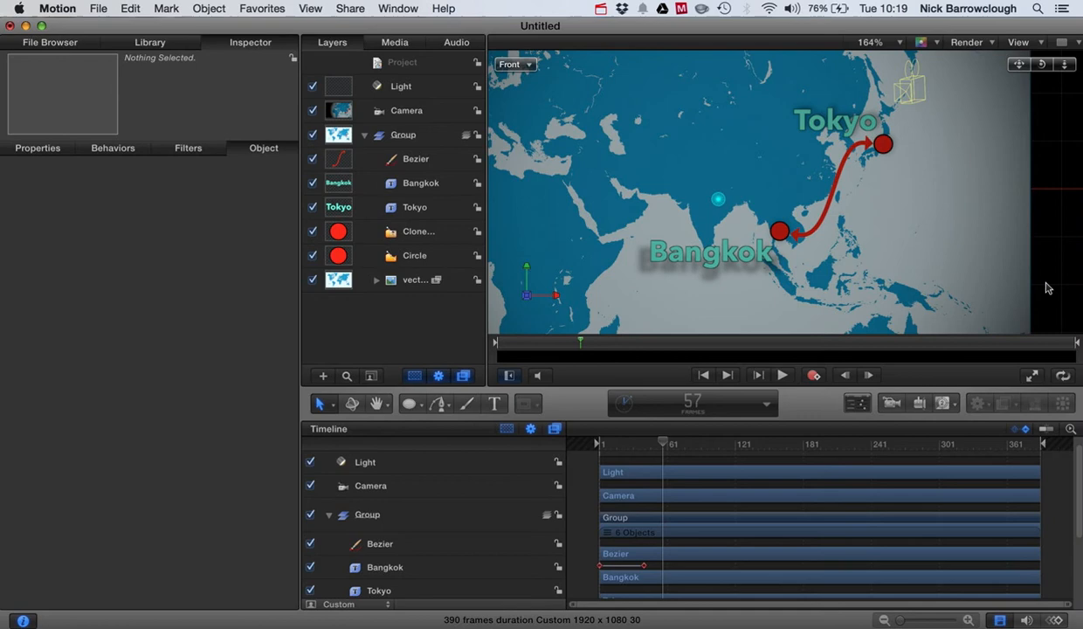
- Switch the canvas camera view to Right, then to Active Camera, and reselect the Bezier
{"action": "left_click", "coordinate": [513, 63]}
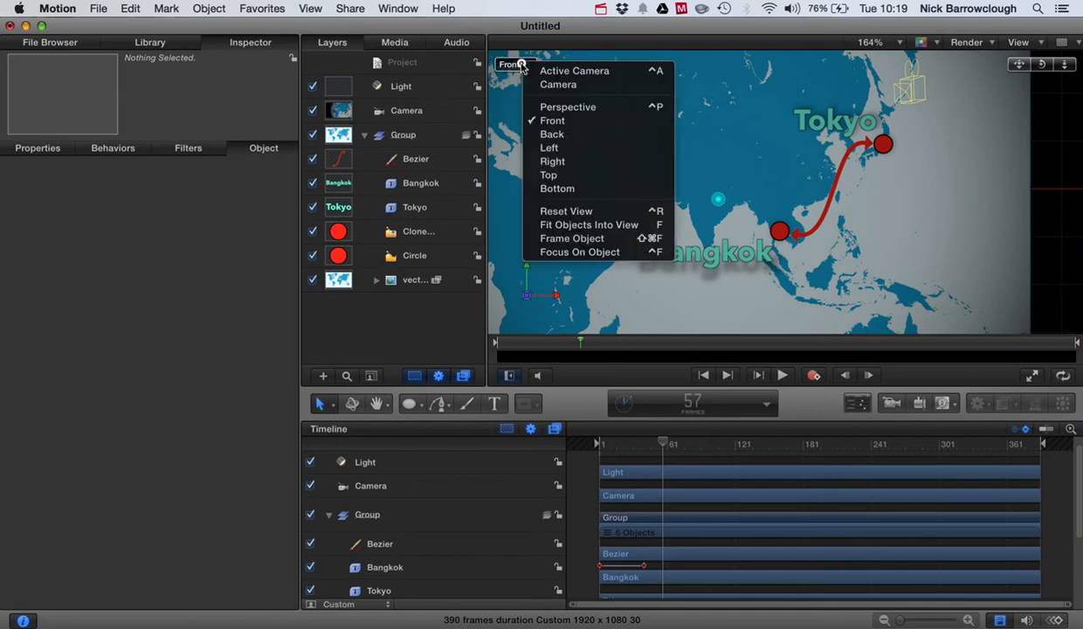
{"action": "left_click", "coordinate": [553, 160]}
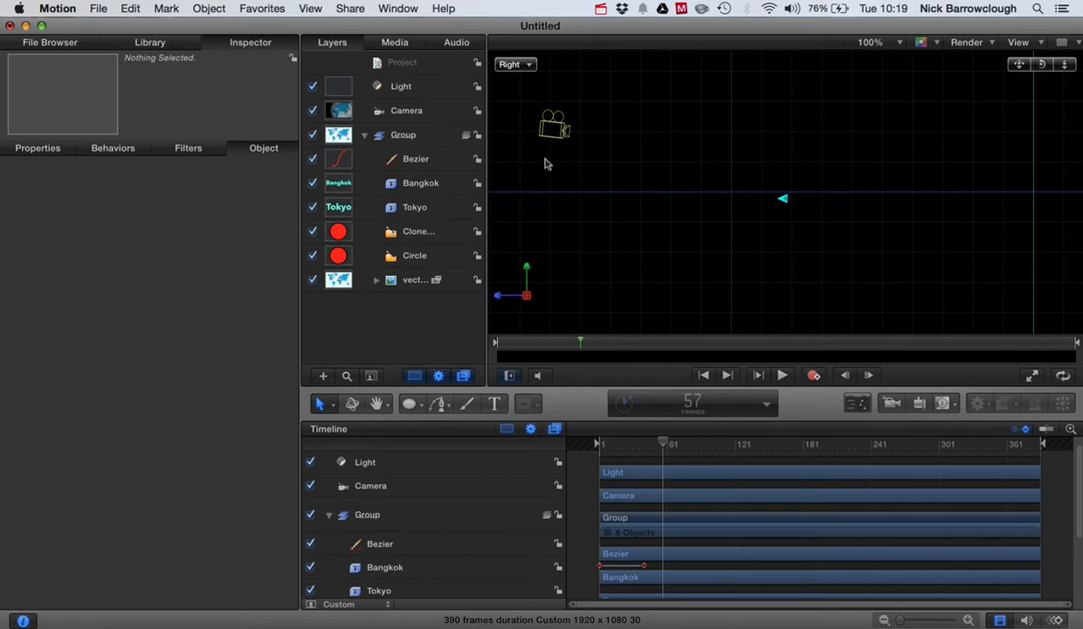
{"action": "left_click", "coordinate": [515, 64]}
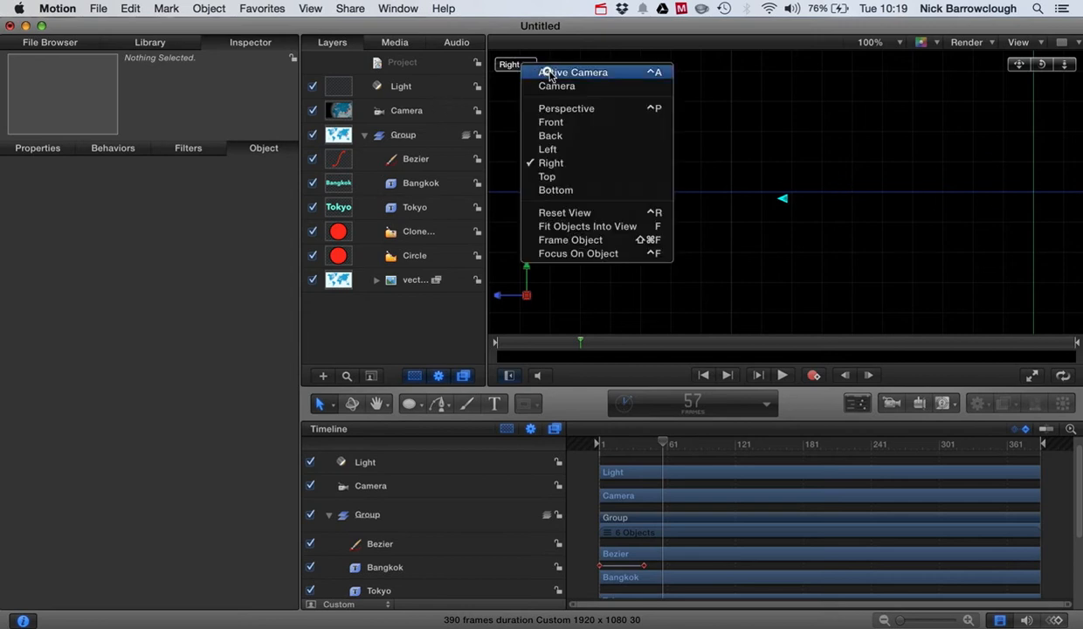
{"action": "left_click", "coordinate": [572, 73]}
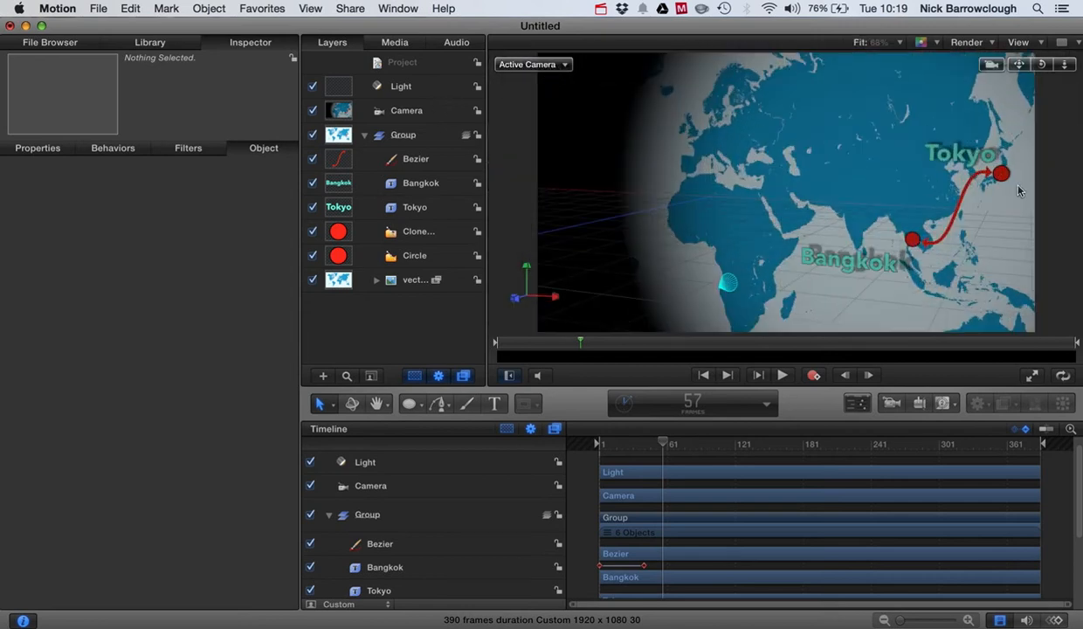
{"action": "left_click", "coordinate": [416, 158]}
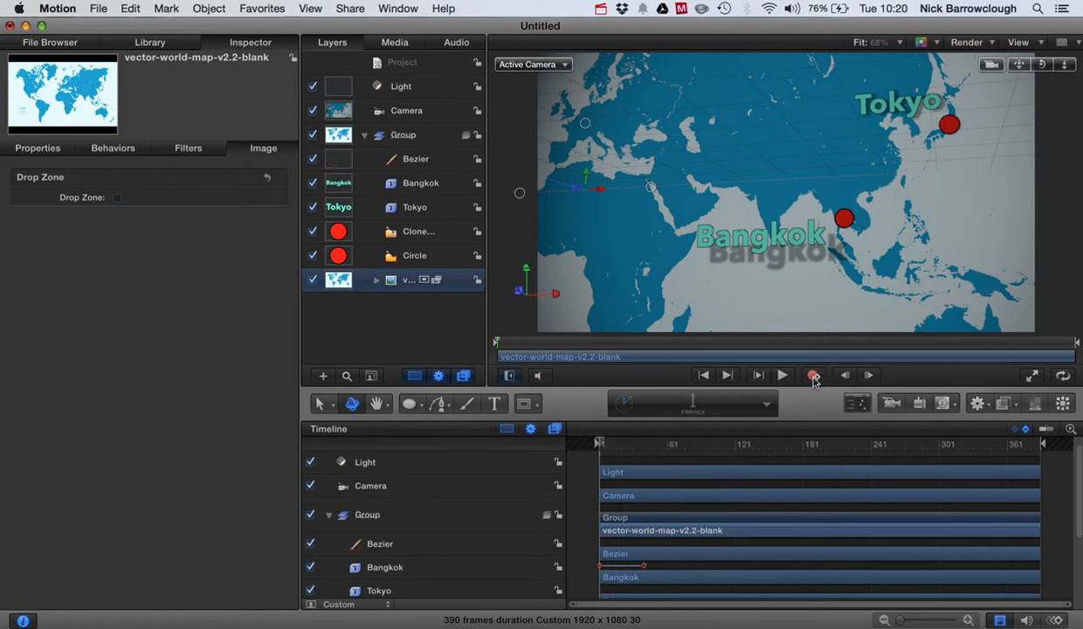
- With Record on, keyframe the map's tilt over the opening frames and play the pan
{"action": "left_click", "coordinate": [813, 375]}
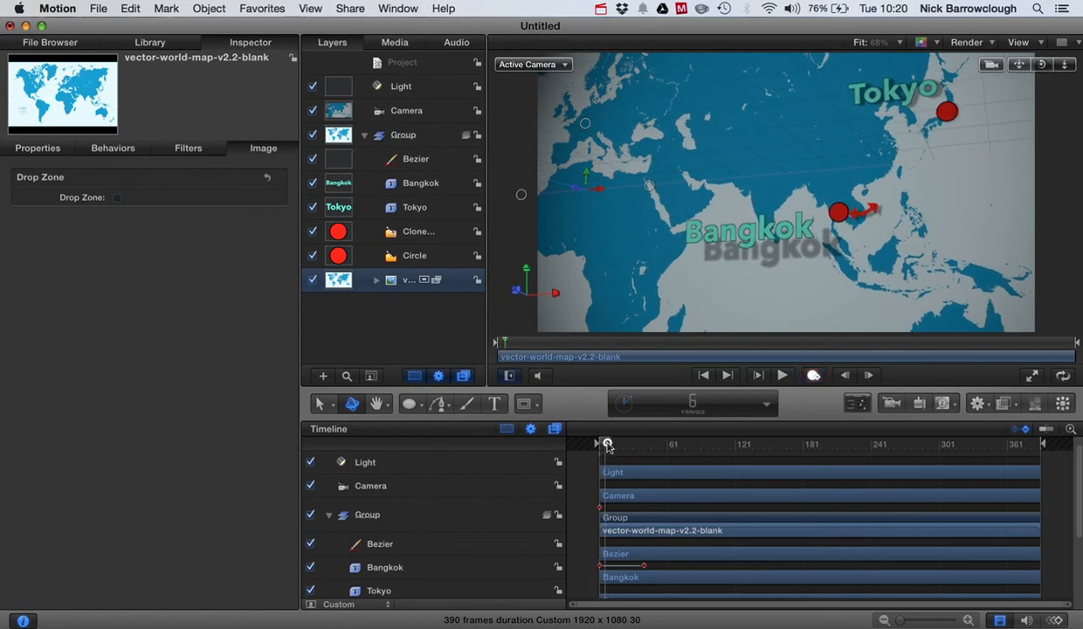
{"action": "left_click_drag", "start_coordinate": [607, 444], "coordinate": [641, 444]}
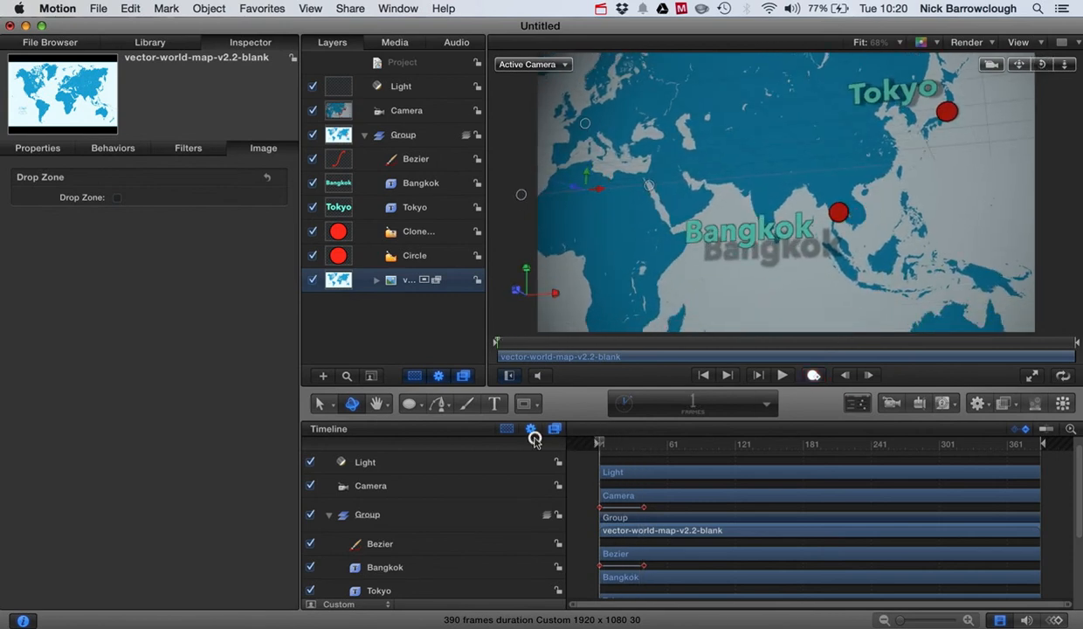
{"action": "left_click", "coordinate": [781, 375]}
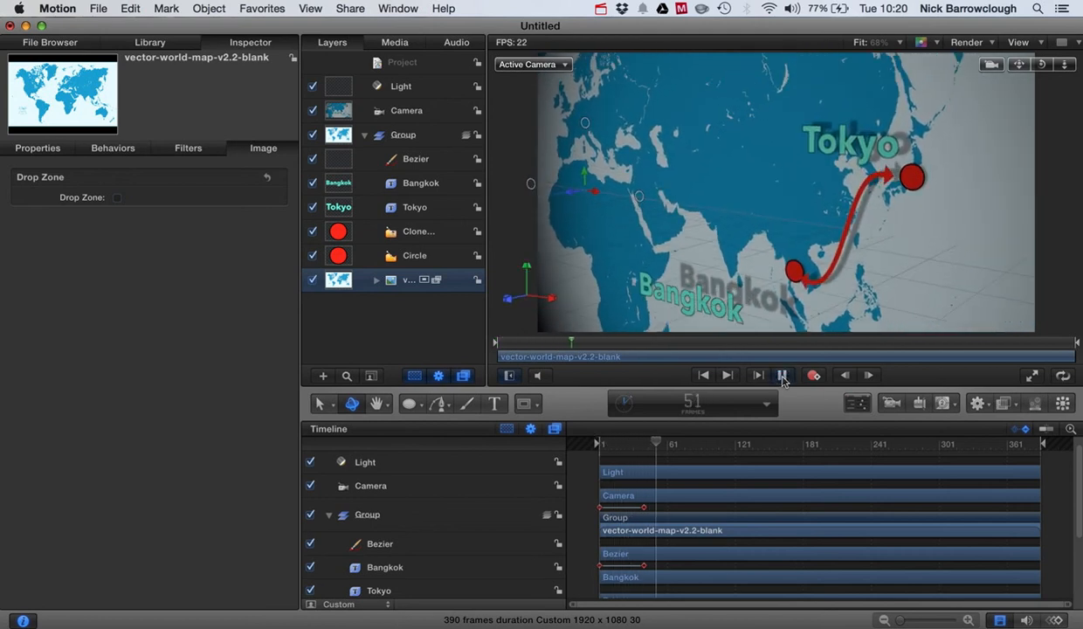
{"action": "left_click", "coordinate": [727, 375]}
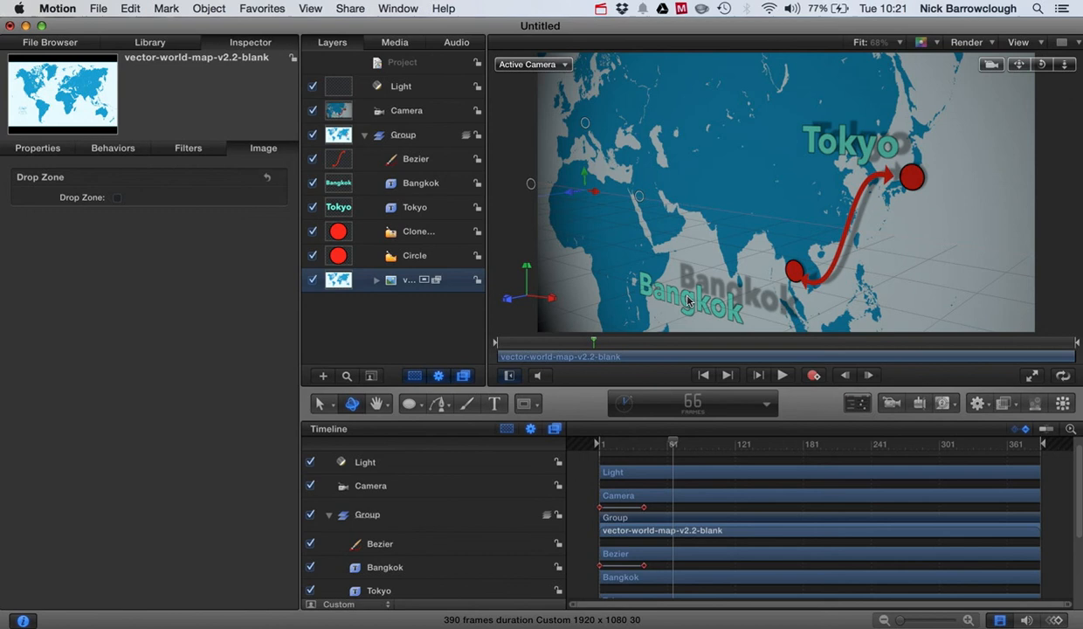
{"action": "mouse_move", "coordinate": [686, 307]}
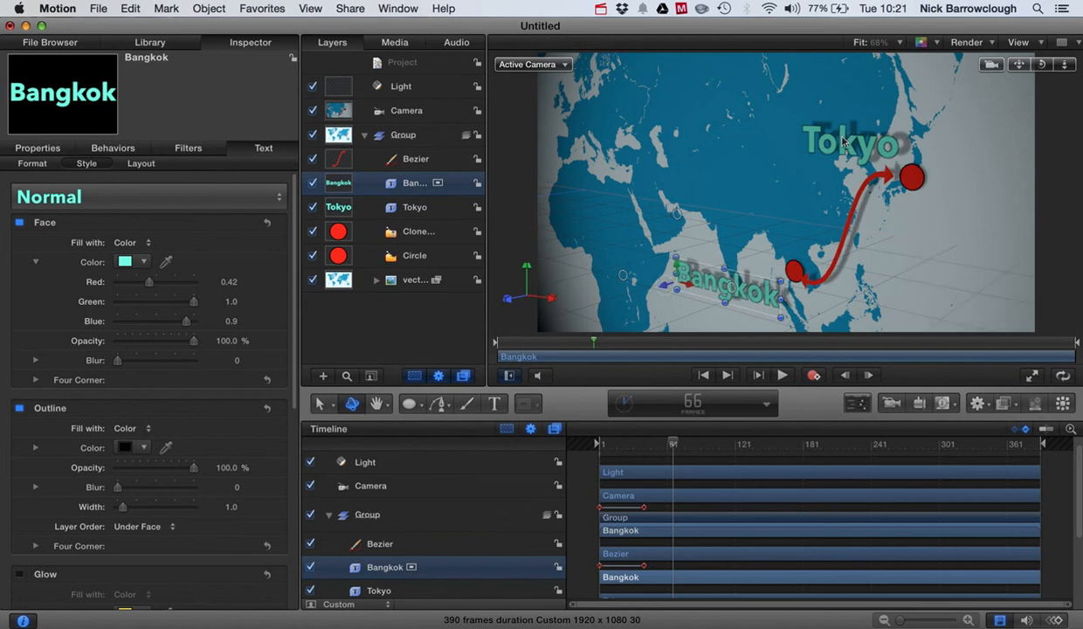
- Select the Tokyo label and tighten its drop shadow distance and blur
{"action": "left_click", "coordinate": [414, 207]}
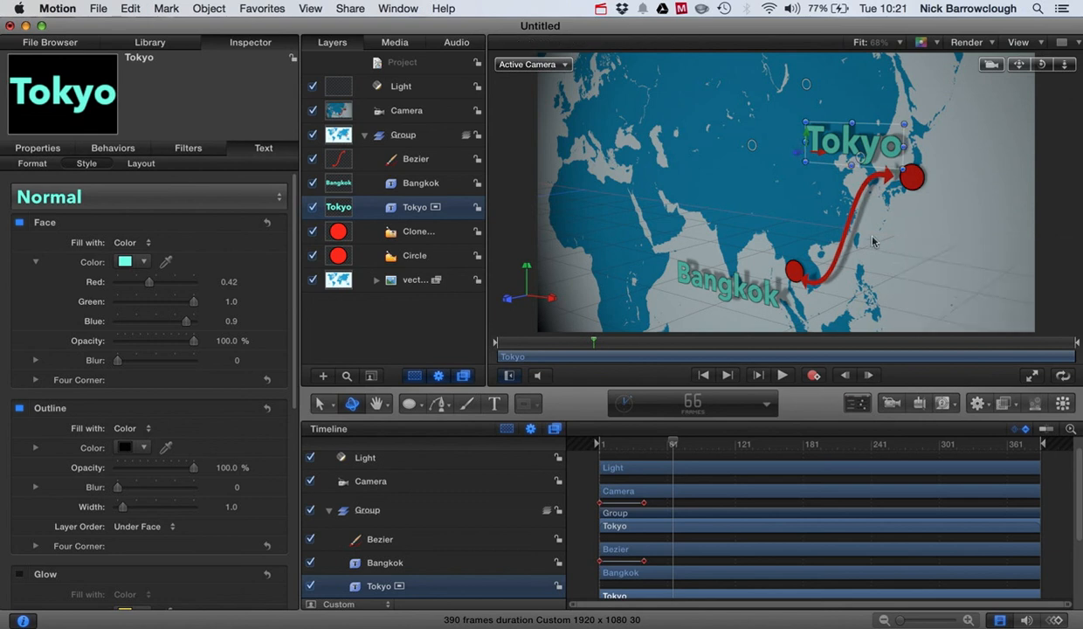
{"action": "left_click", "coordinate": [416, 158]}
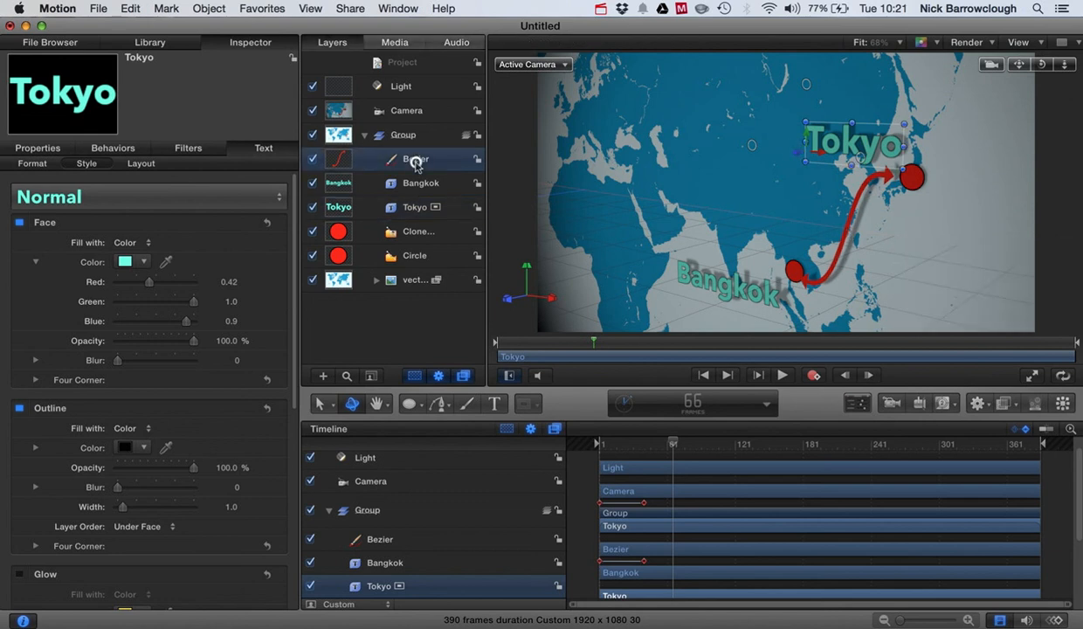
{"action": "left_click", "coordinate": [416, 158]}
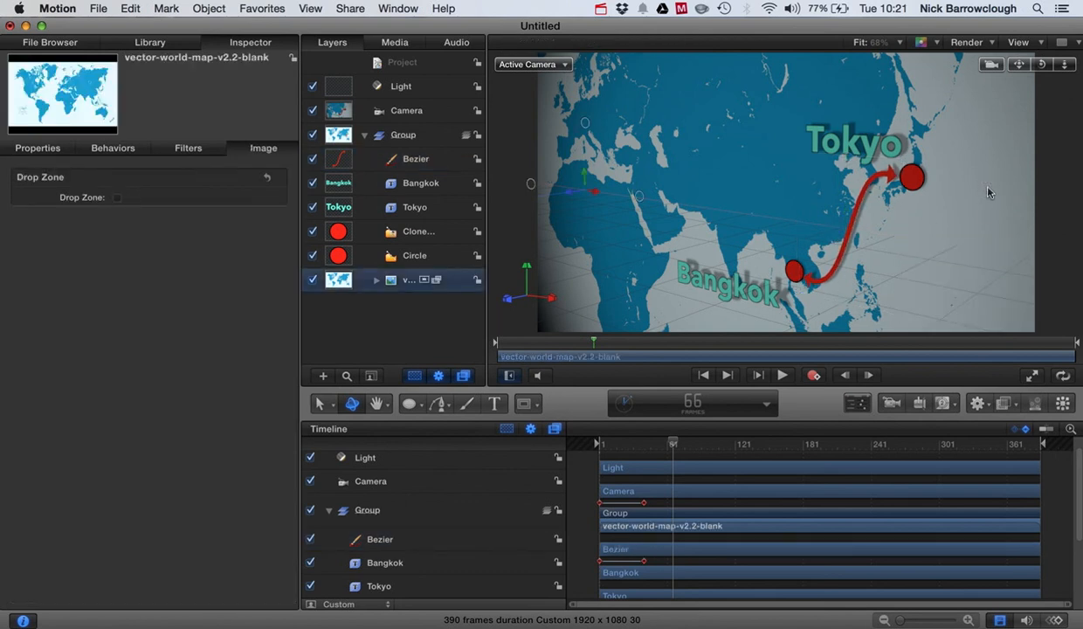
{"action": "mouse_move", "coordinate": [788, 409]}
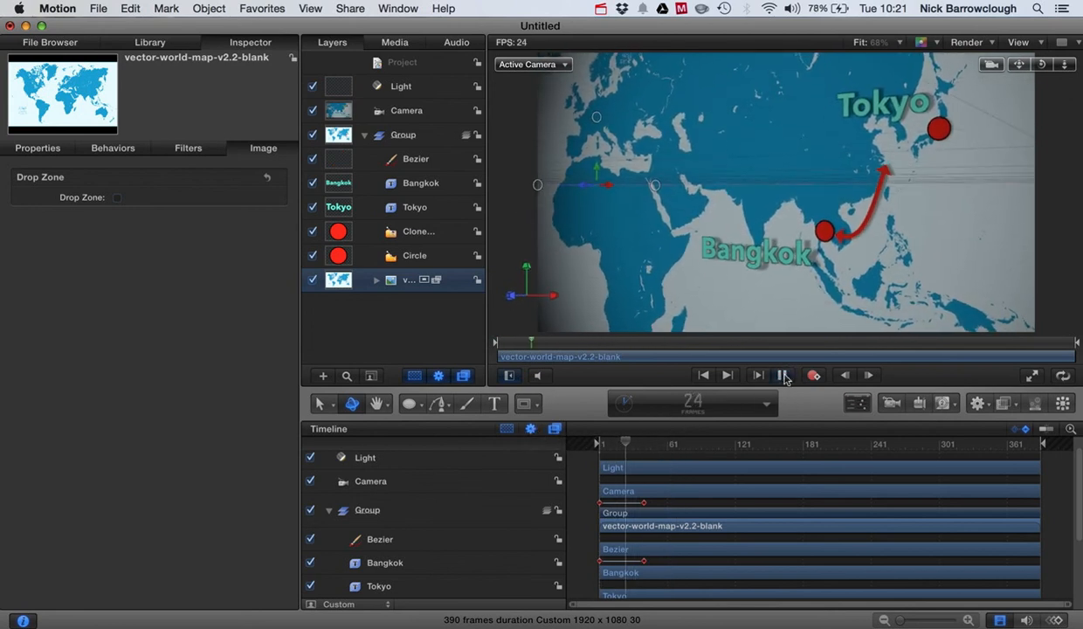
{"action": "left_click", "coordinate": [784, 374]}
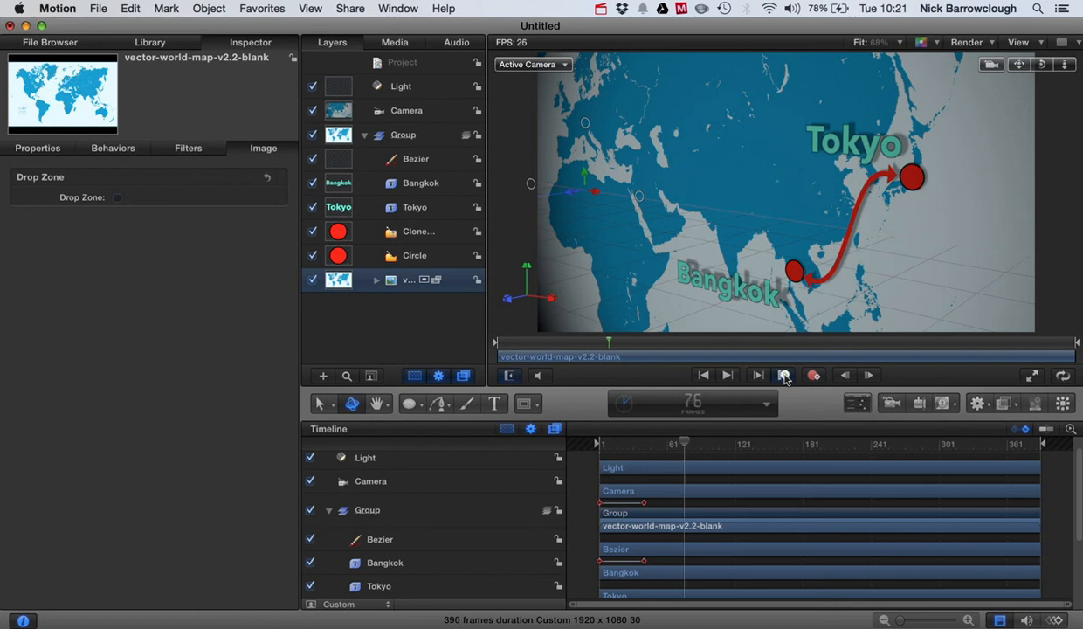
{"action": "left_click", "coordinate": [728, 375]}
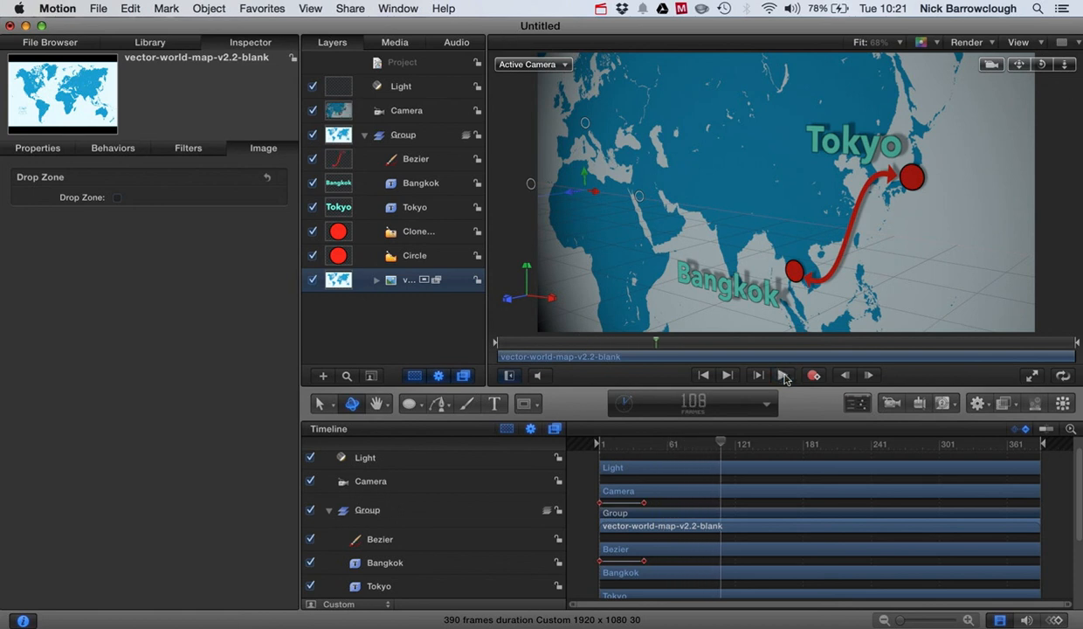